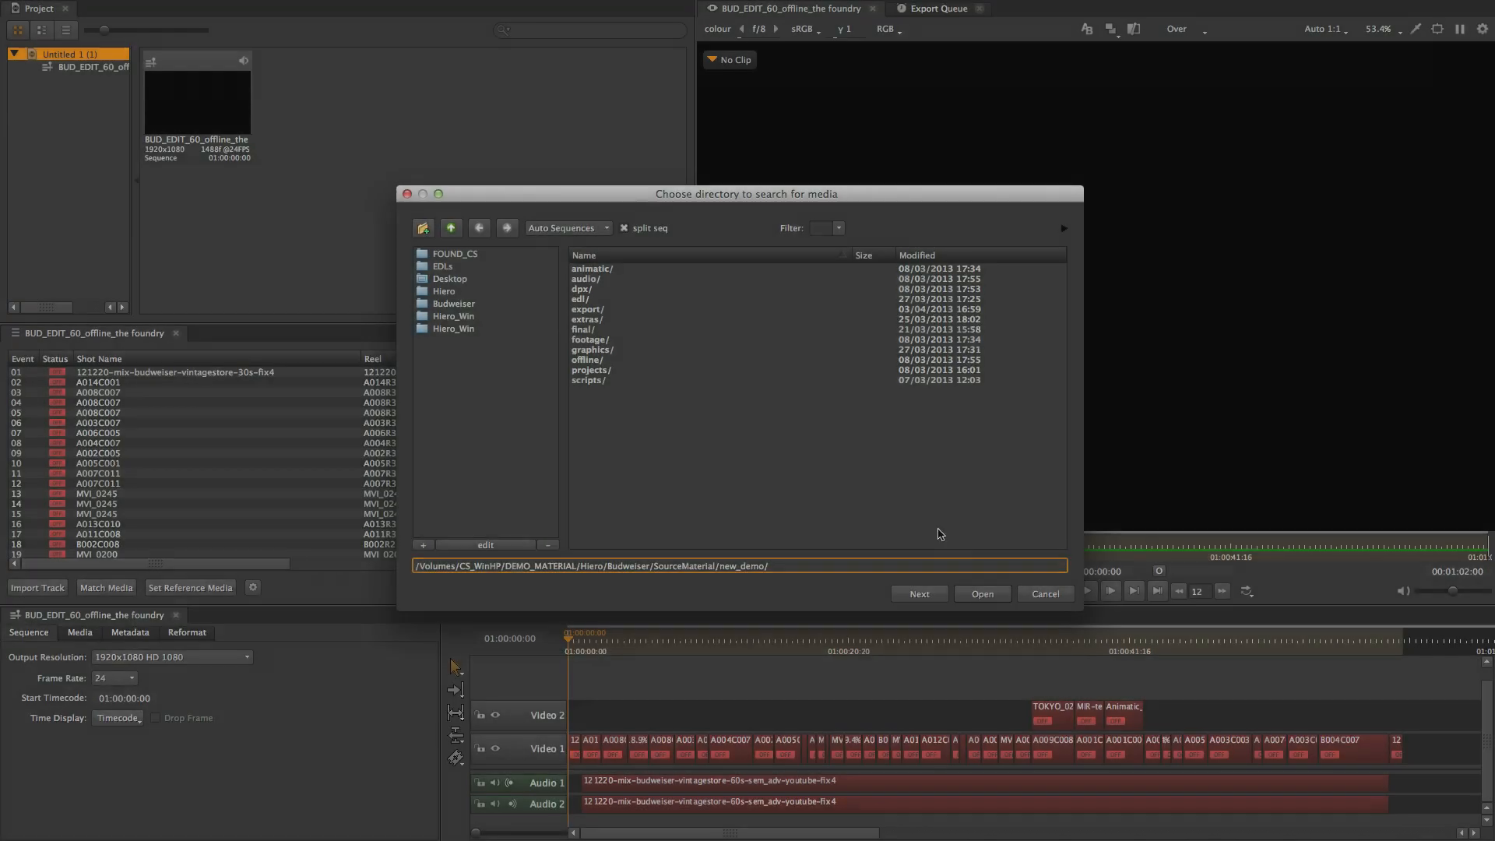
Step: Search the source folder for media and load the graded edit beside 30sec_finished in 2-up viewers
left_click(982, 593)
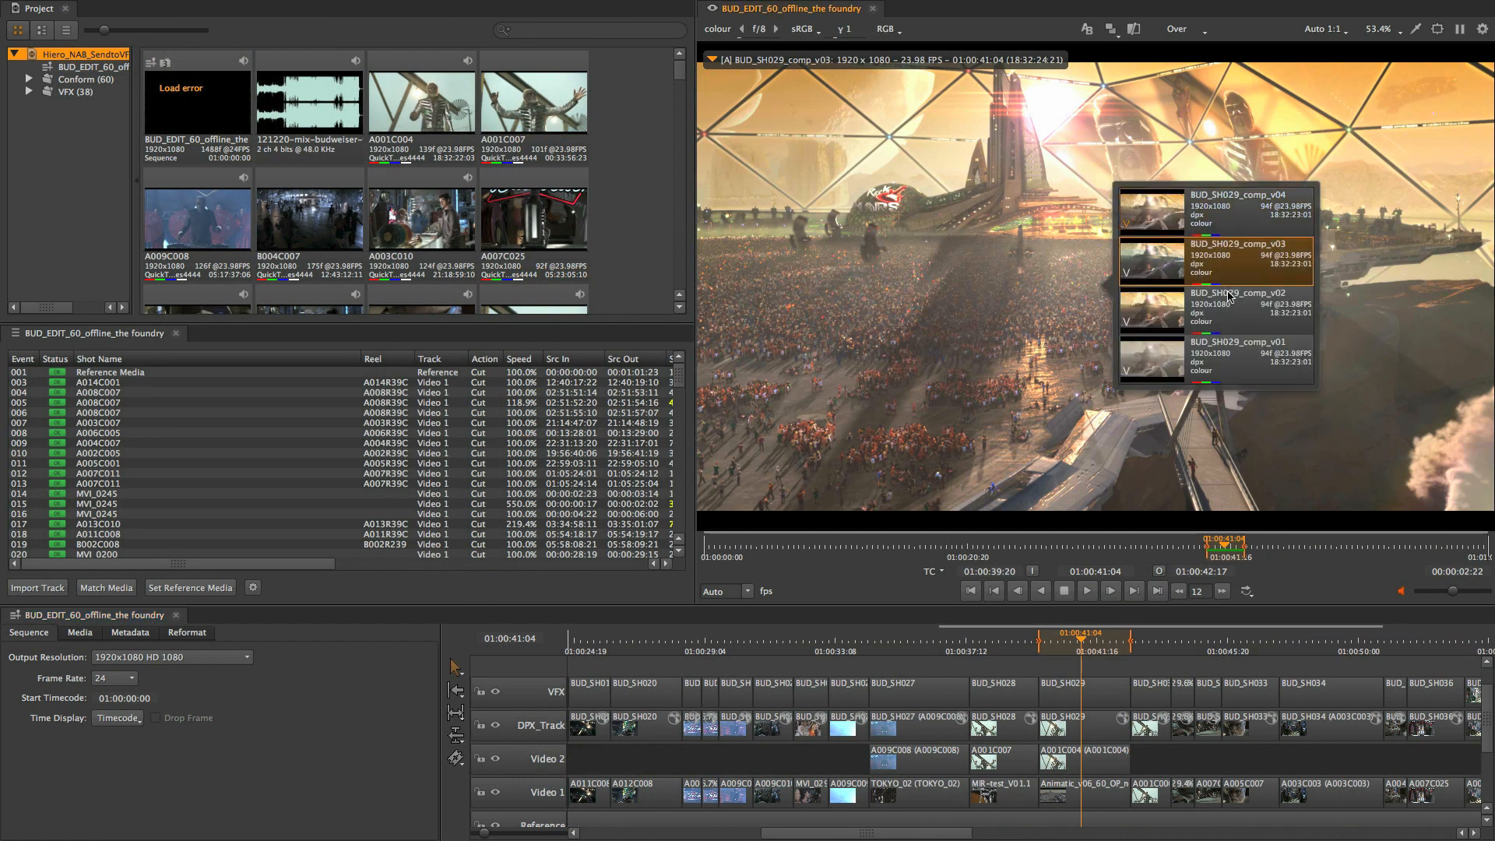
left_click(1221, 355)
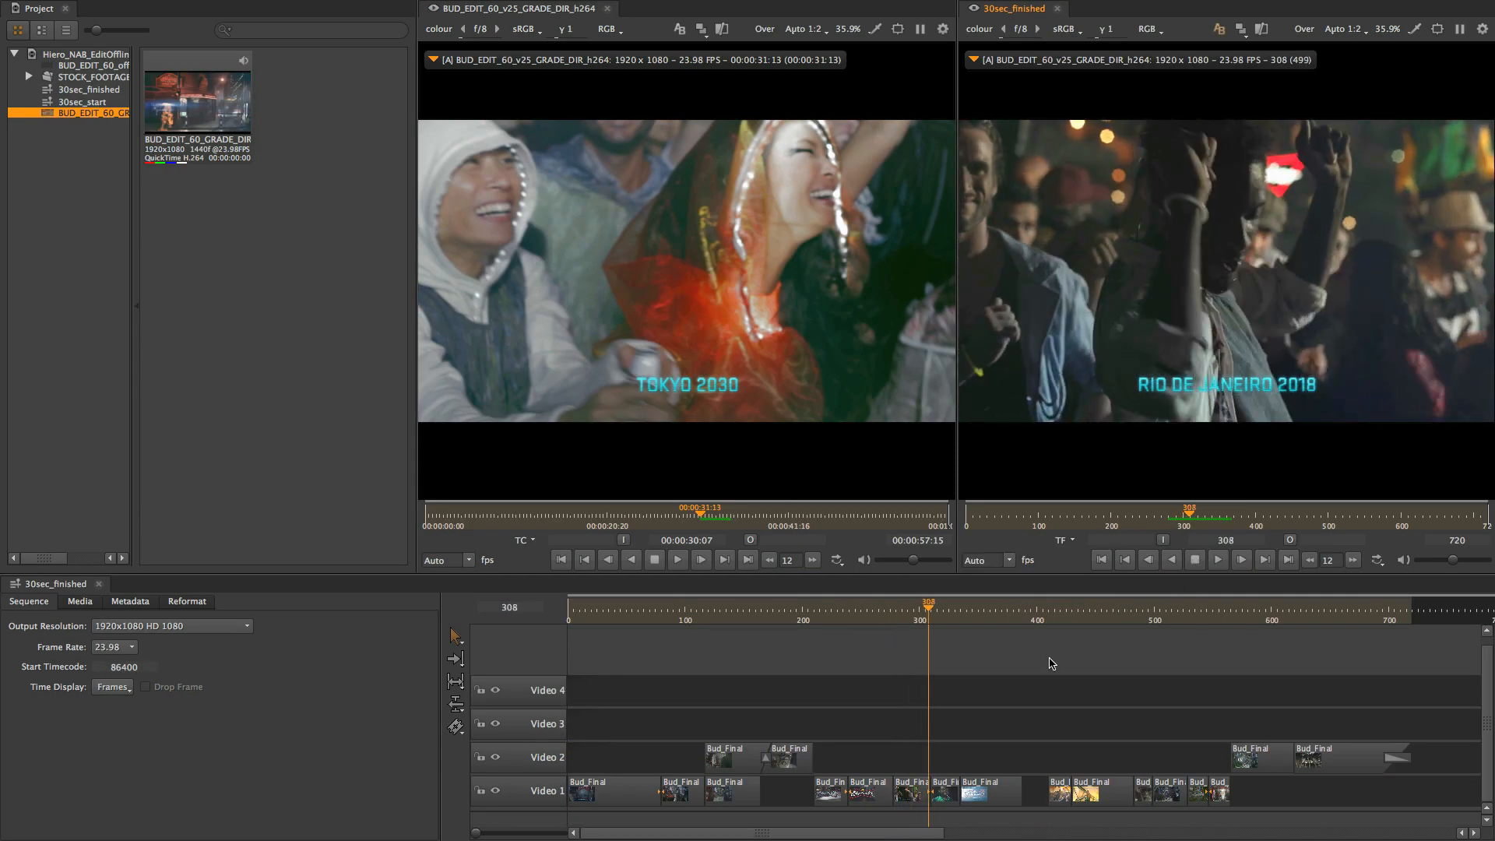
Step: Play both viewers and overwrite-edit a source range from the graded clip onto Video 4
left_click(1049, 606)
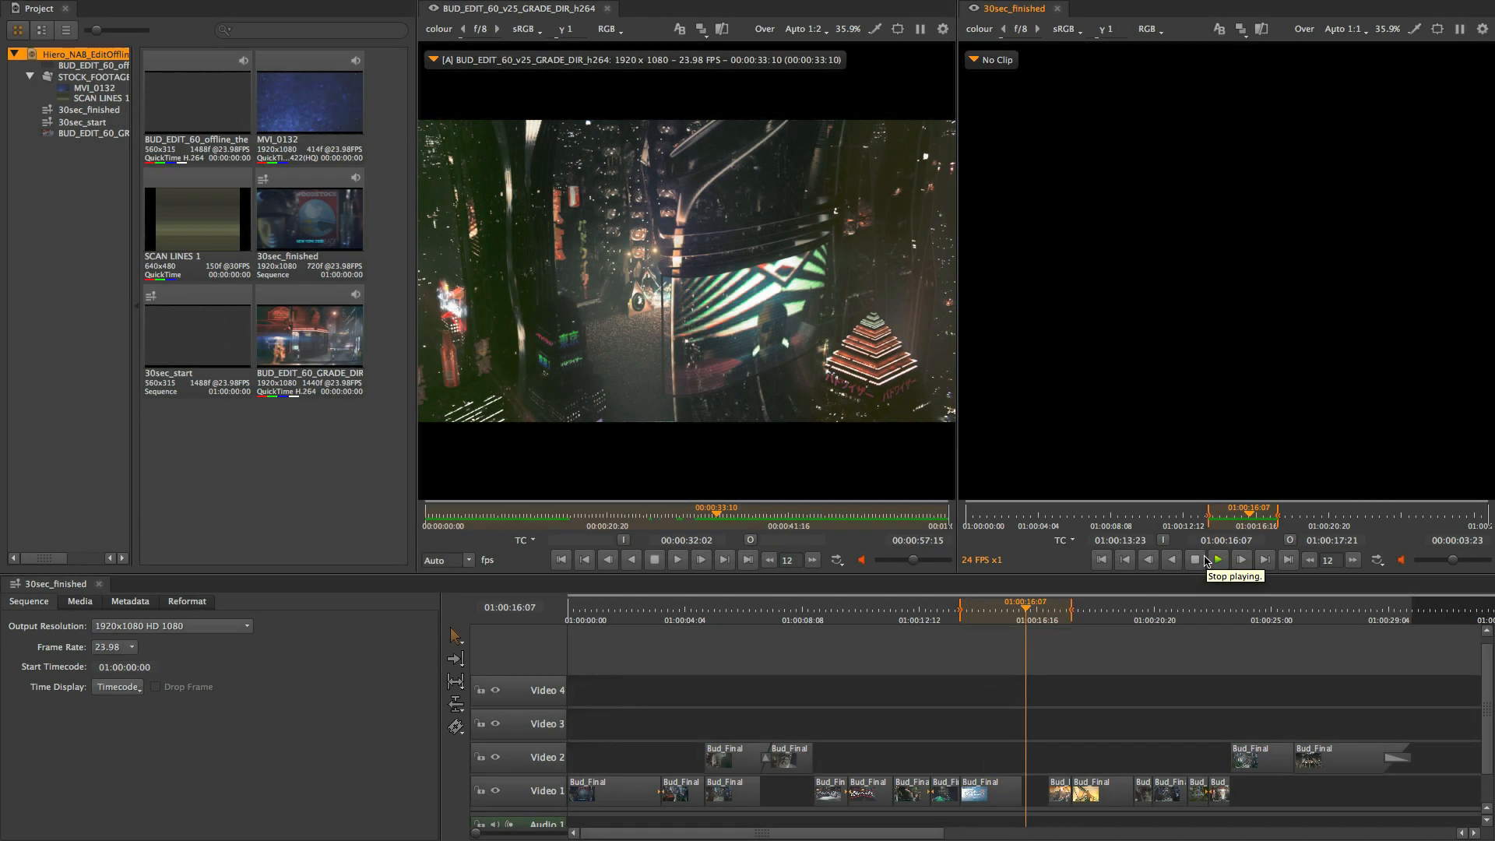
left_click(1196, 559)
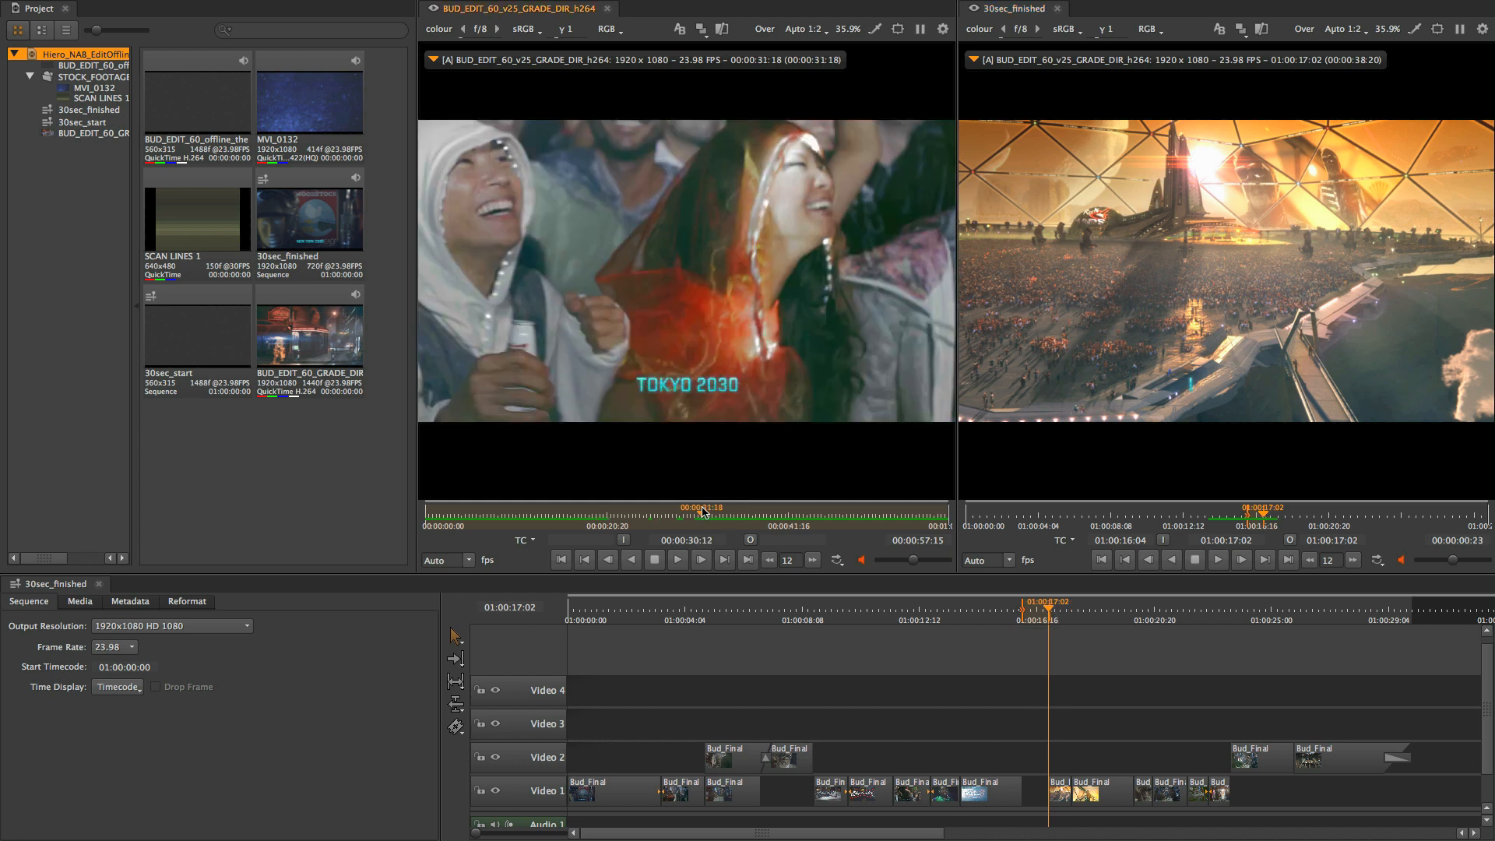
left_click(677, 559)
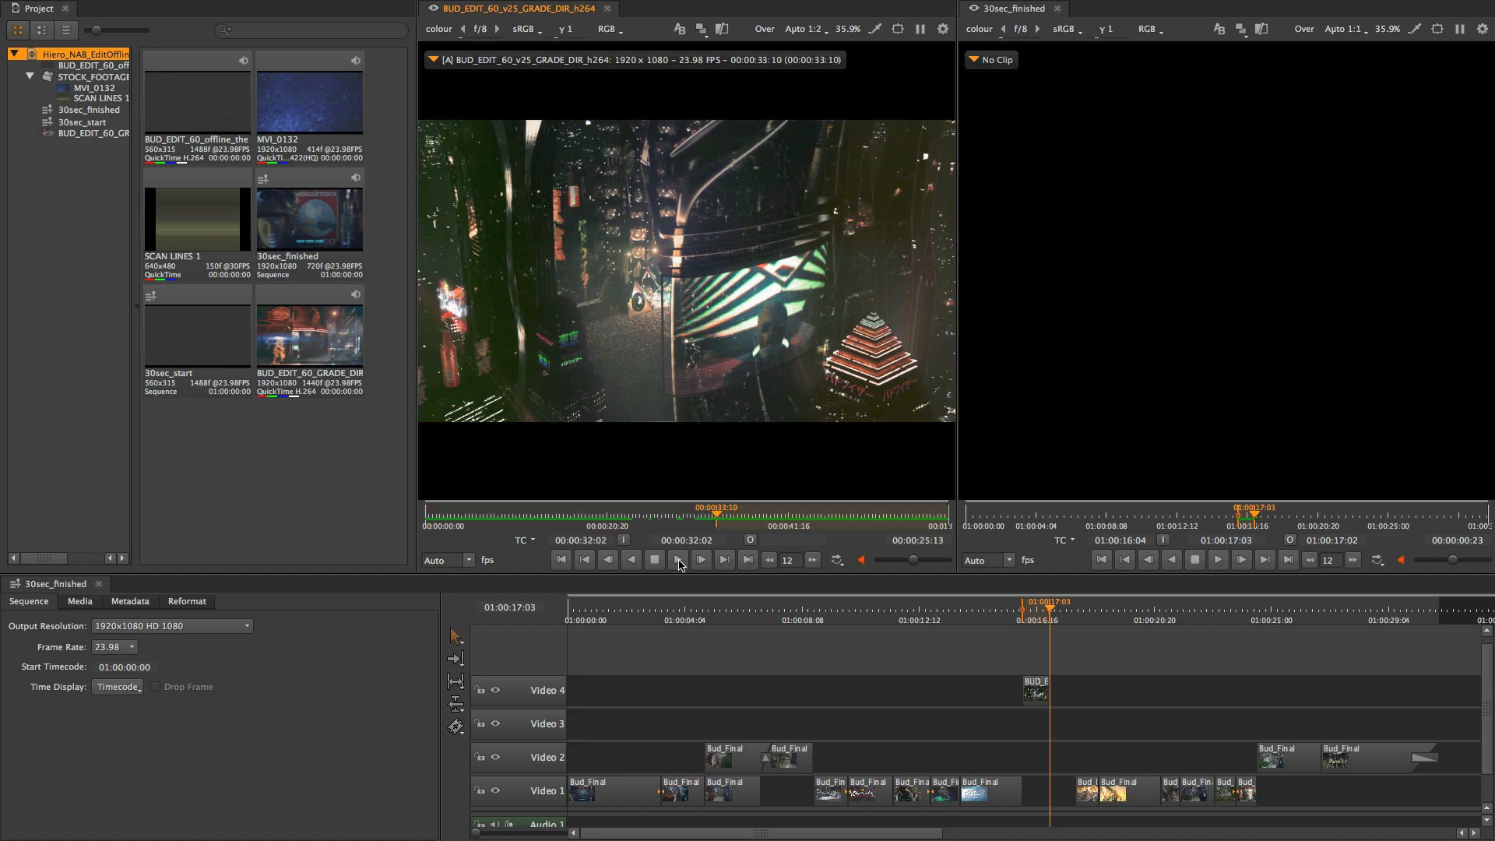
Step: Switch to the Hiero_Performance project and load RED clip A011_C010_0531SS in the viewer
left_click(989, 790)
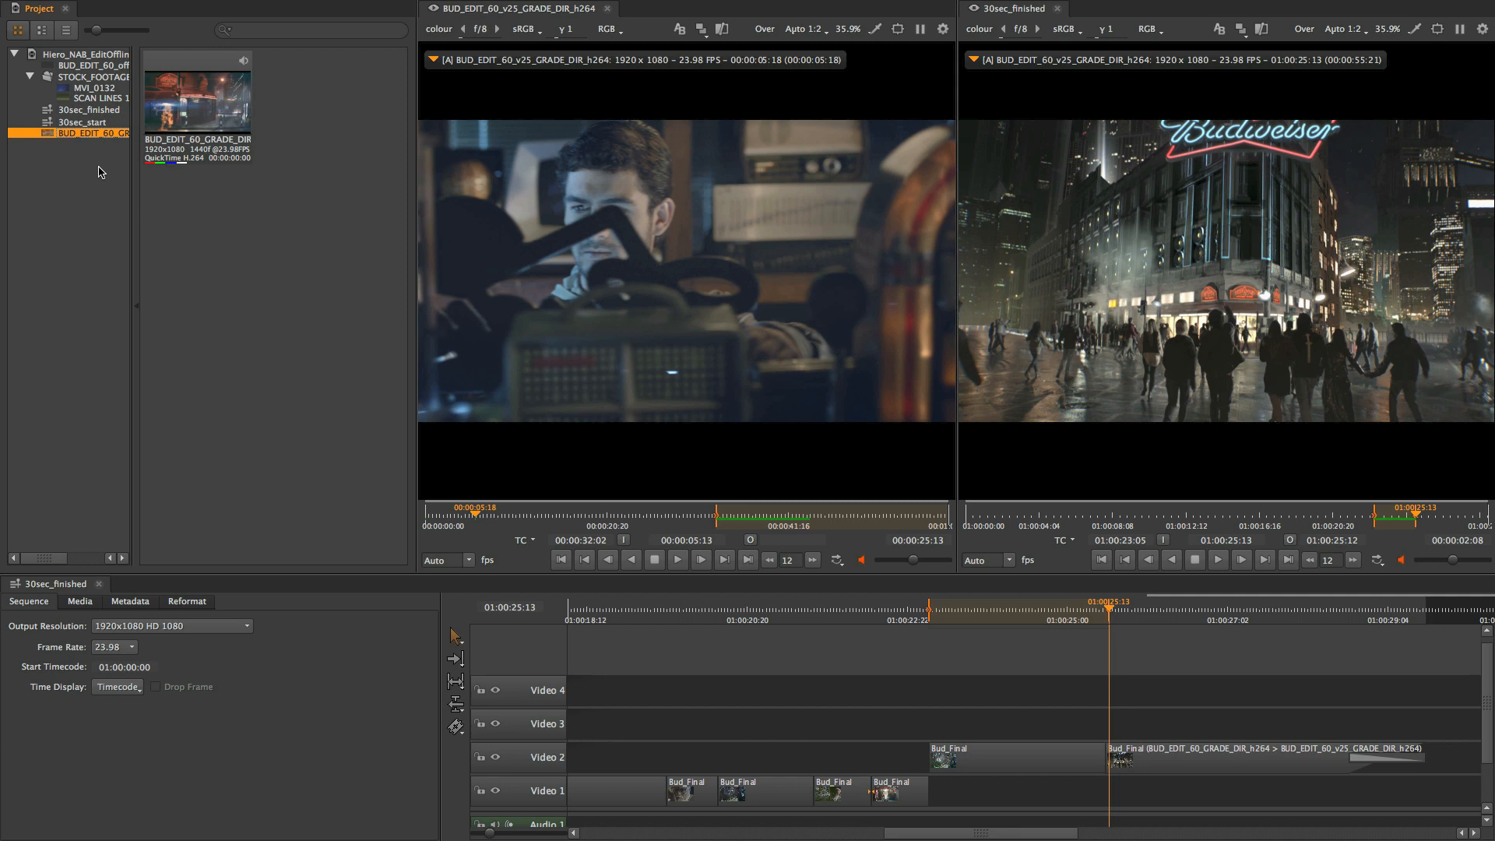
left_click(92, 87)
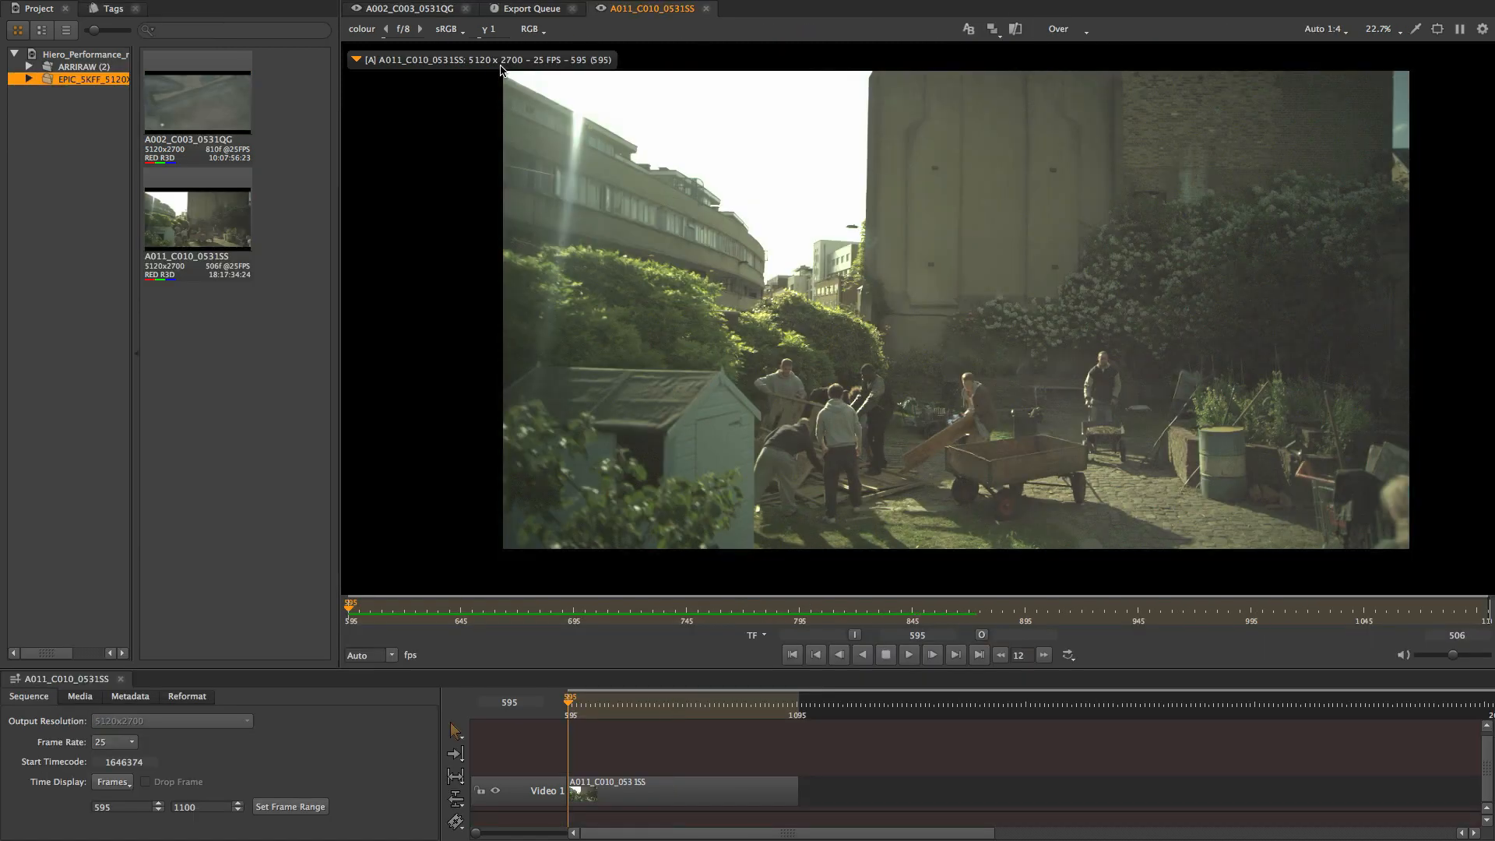
Step: Play the 5K RED clip in real time at varied speed, then load the SendtoVFX offline sequence
left_click(906, 656)
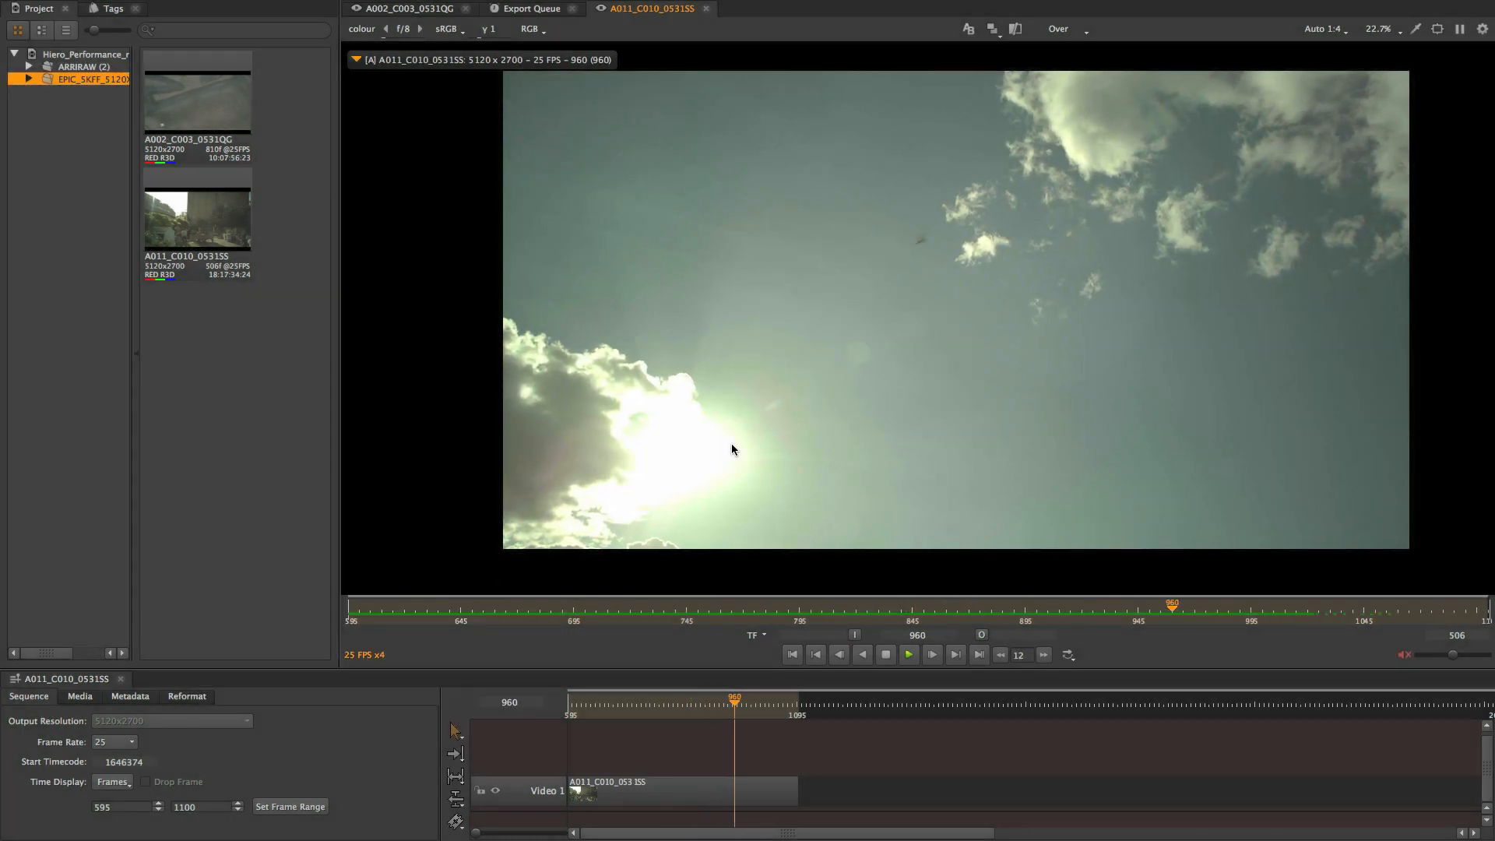
left_click(907, 654)
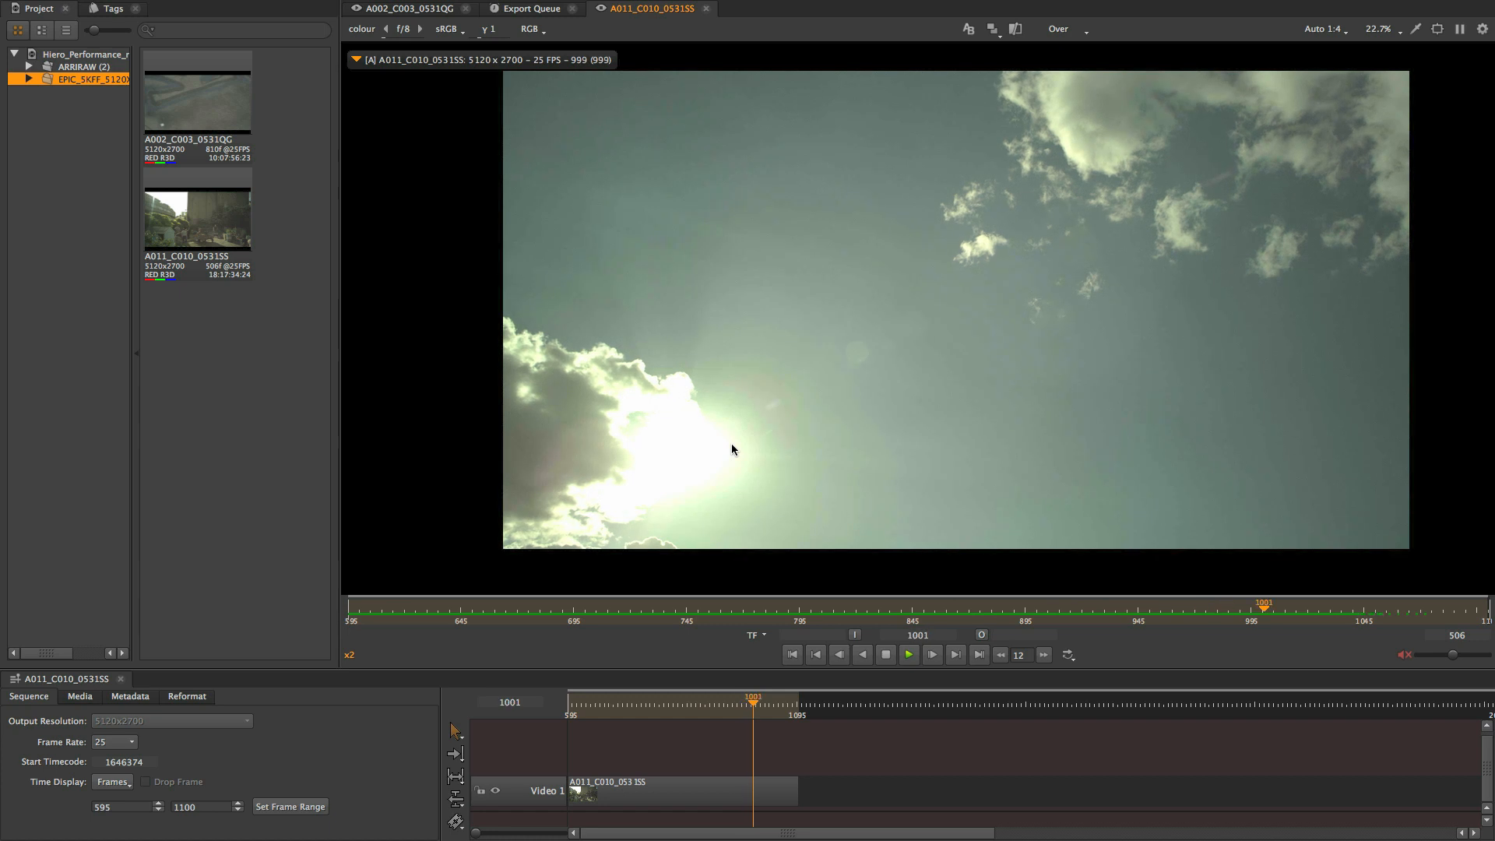
left_click(906, 654)
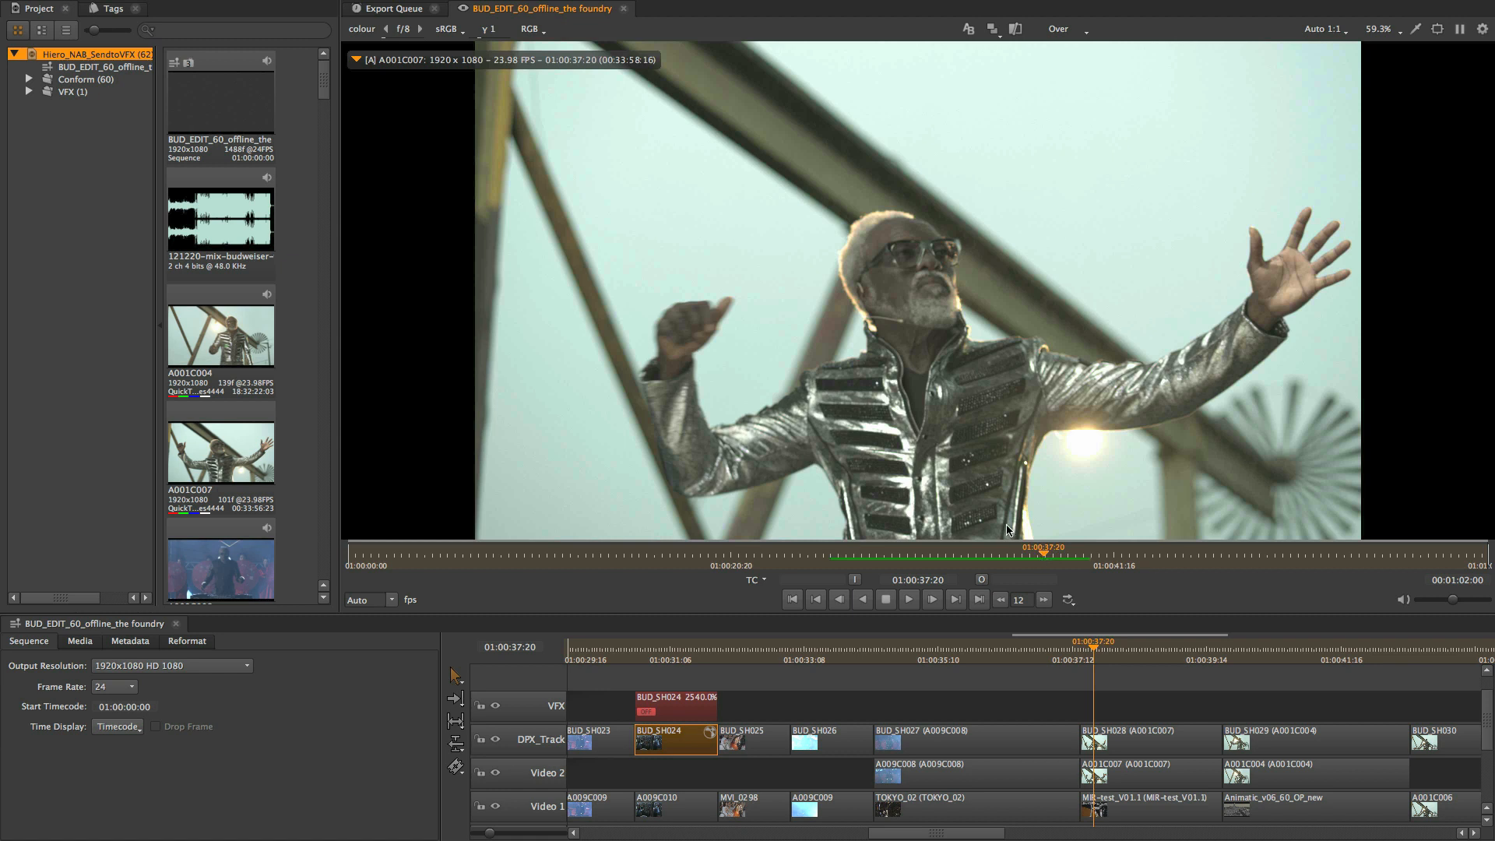
mouse_move(1026, 530)
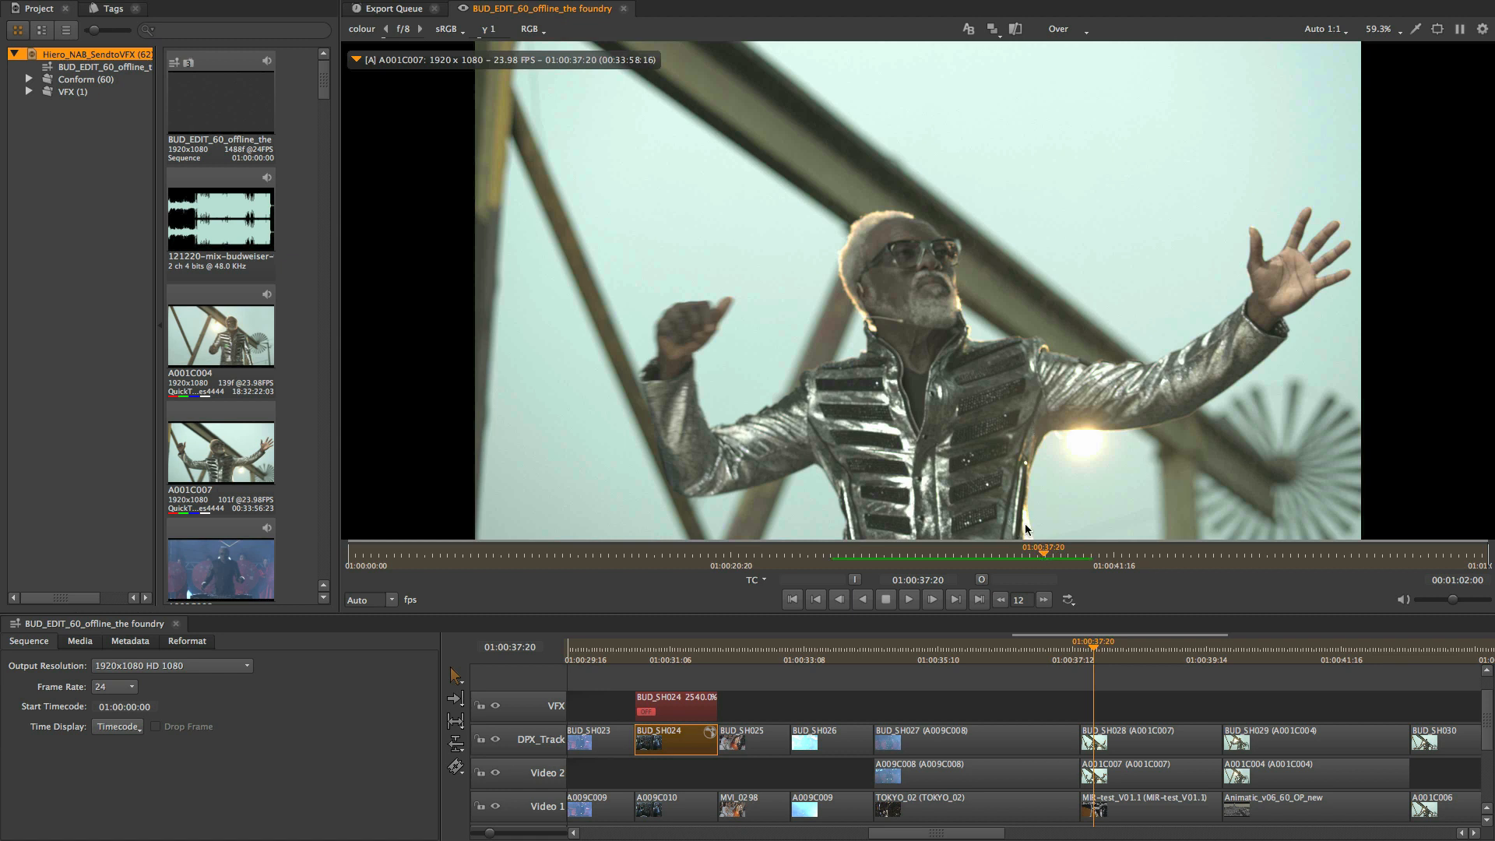
Step: Adjust Performance preferences, toggling pause of the cache when backgrounded, and move to shot A005C001
left_click(907, 598)
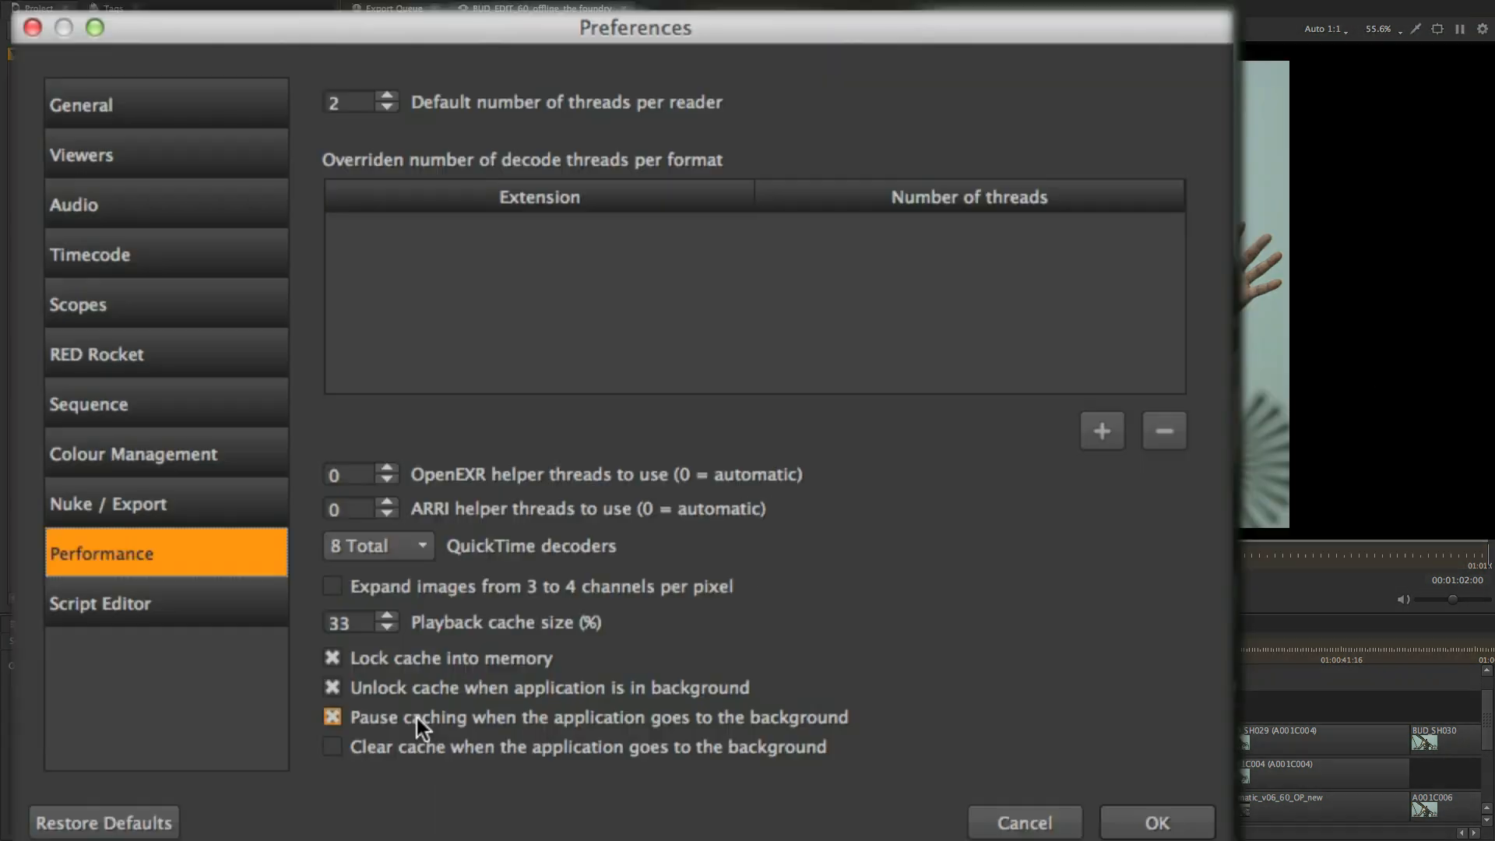
left_click(331, 717)
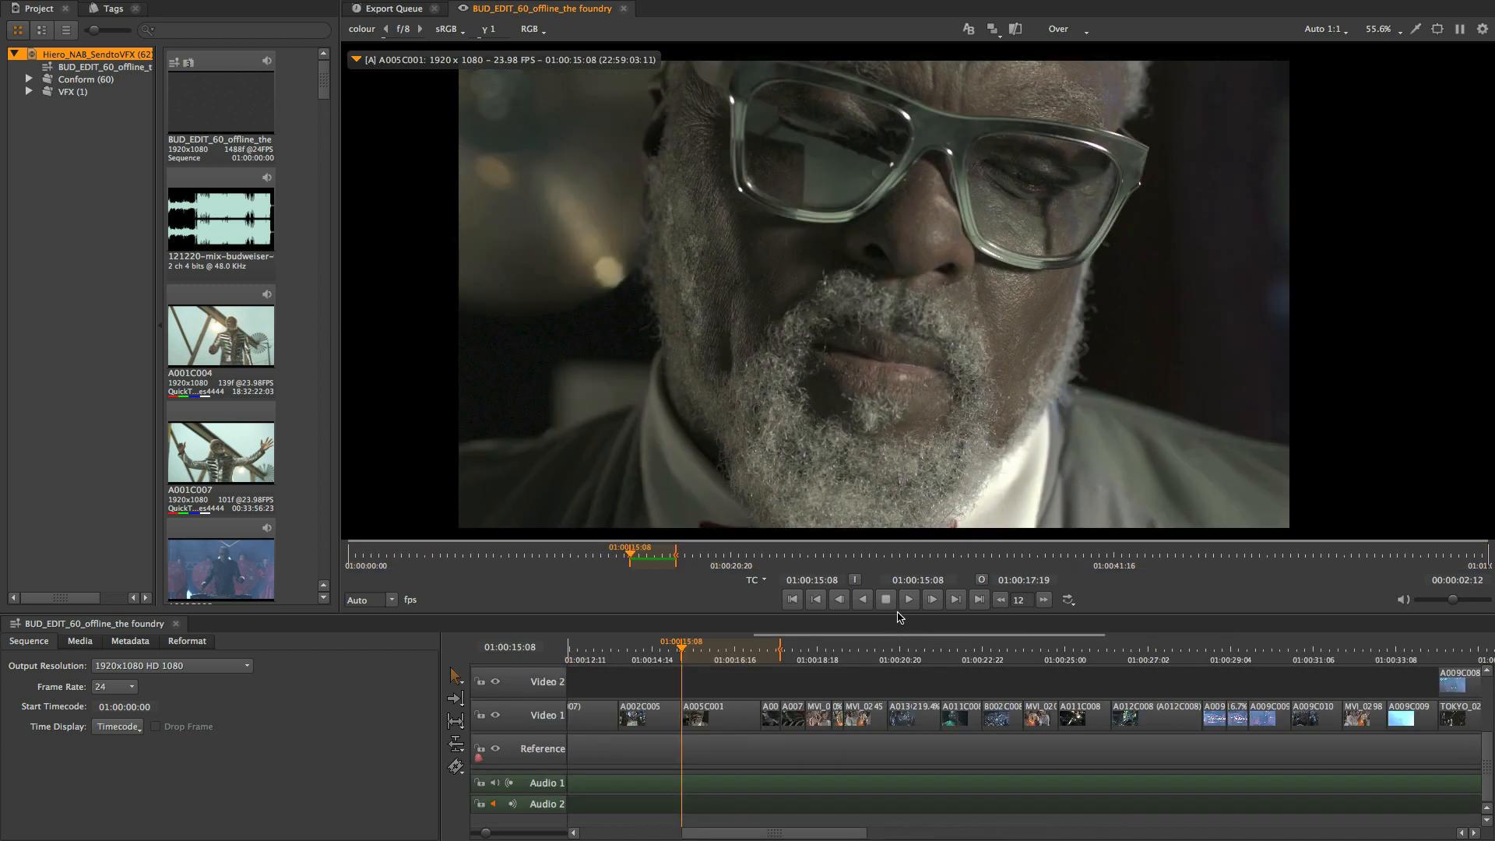
Step: Play and stop the edit with its audio tracks, ending on the DPX track of ticked shots
left_click(906, 598)
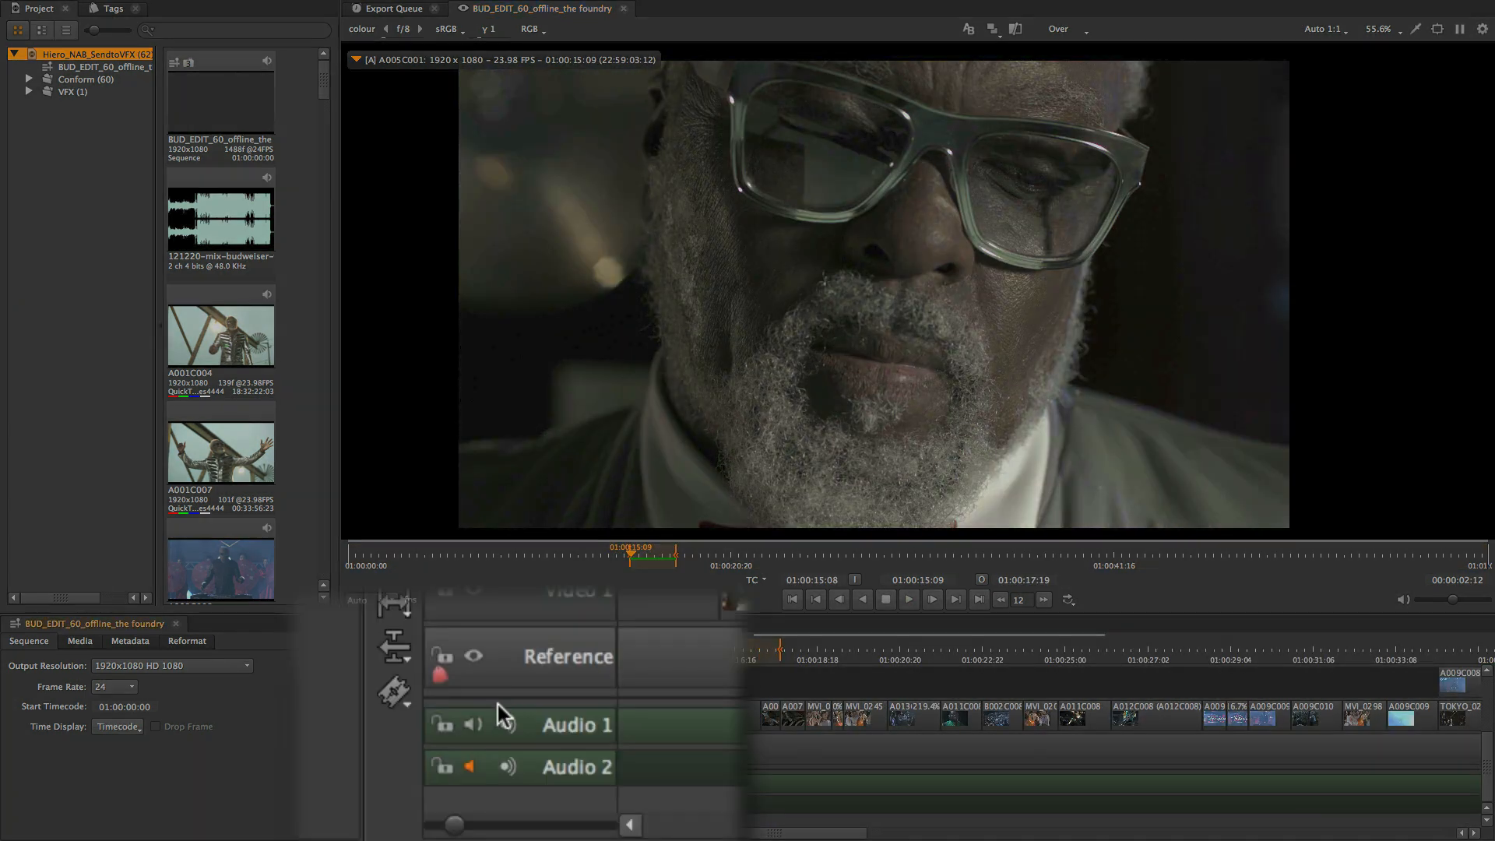
left_click(906, 598)
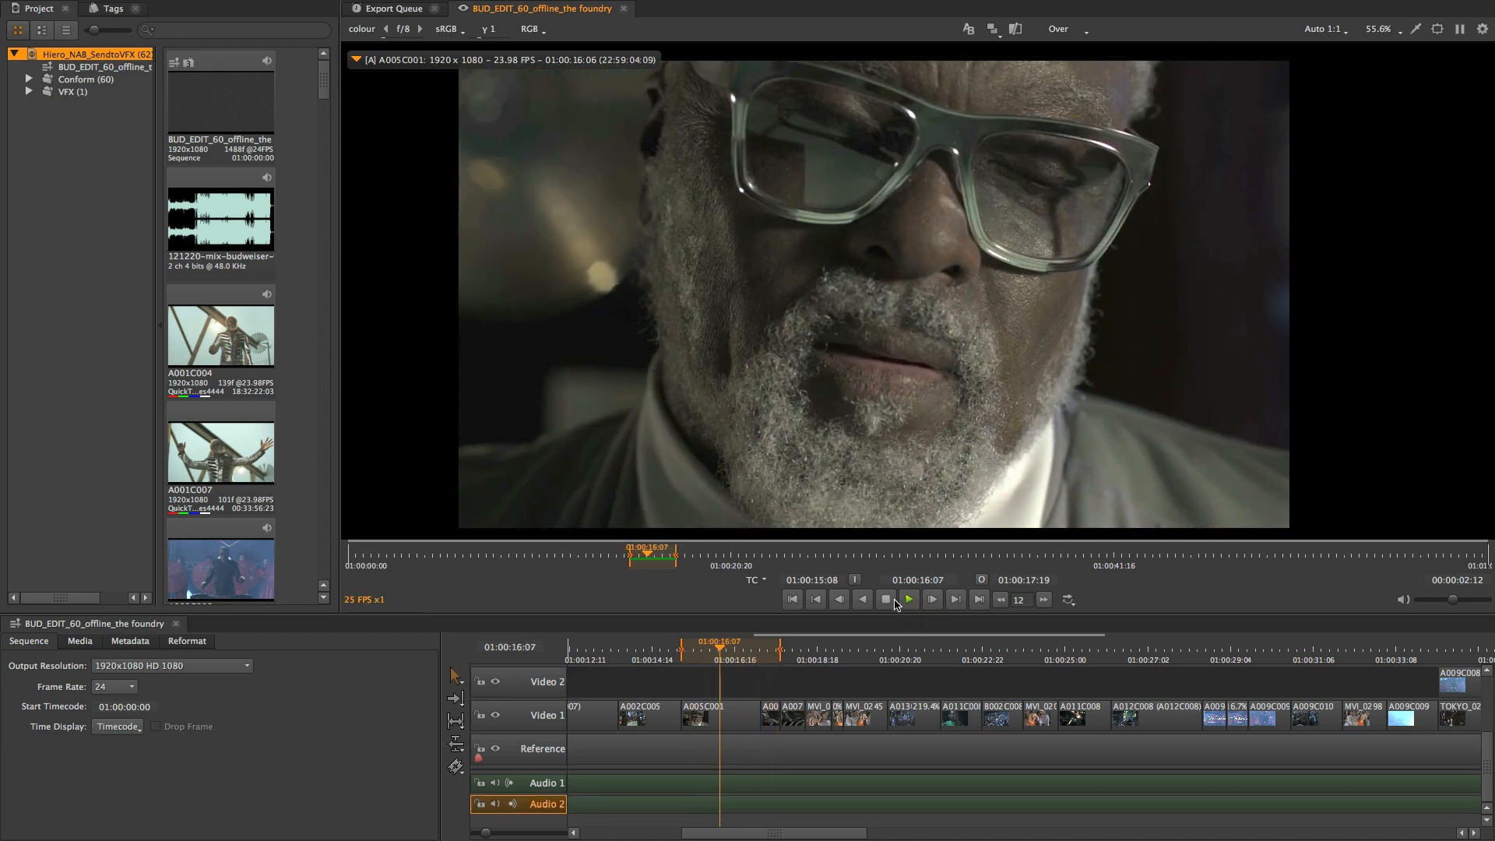
left_click(906, 598)
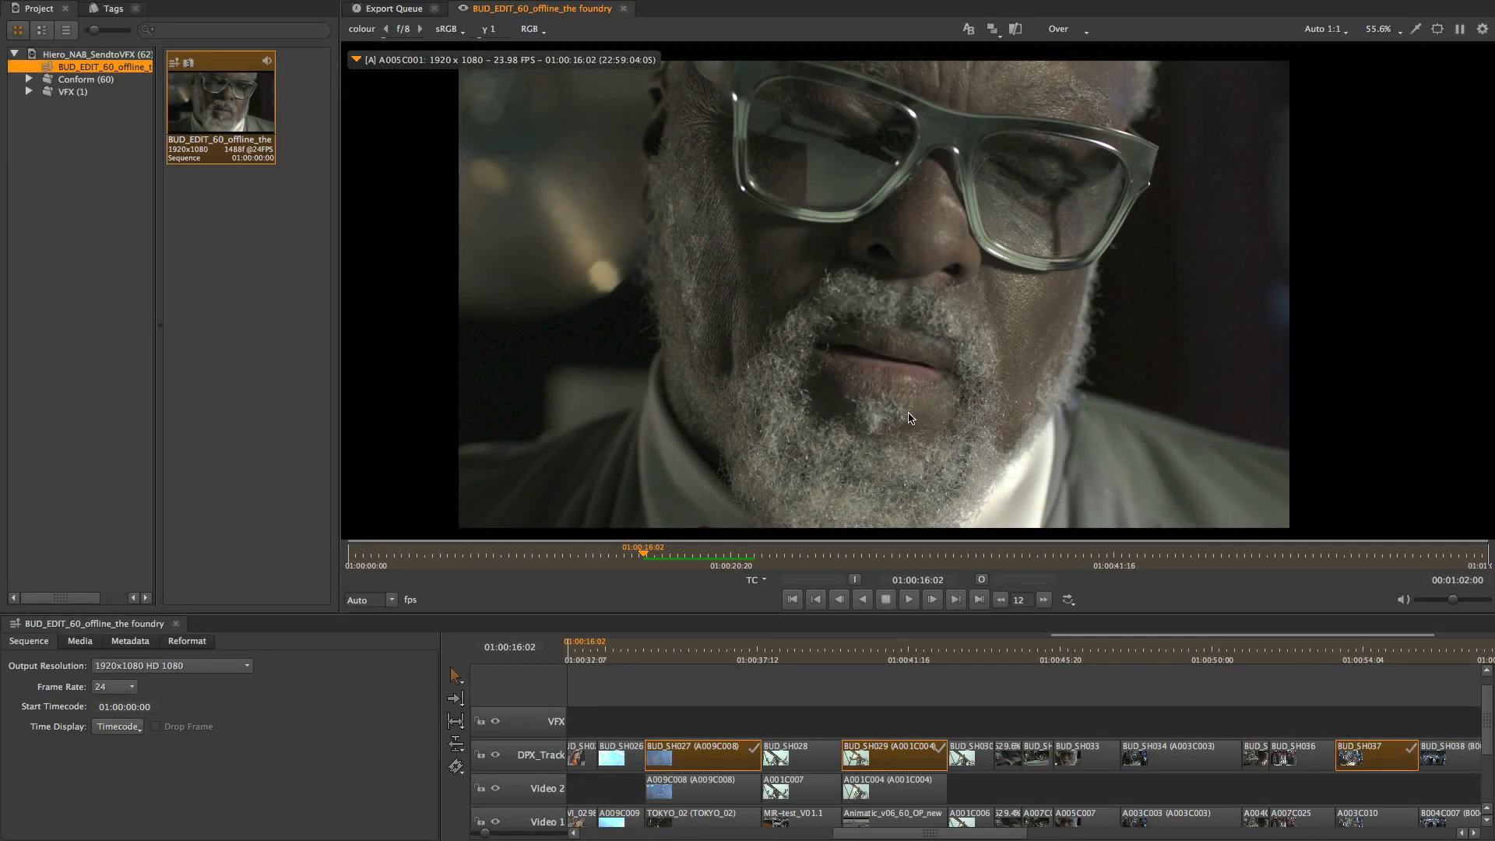
Step: Export the offline sequence as shots with the Basic Nuke Shot preset, limited to Approved-tagged shots and chosen tracks
right_click(220, 95)
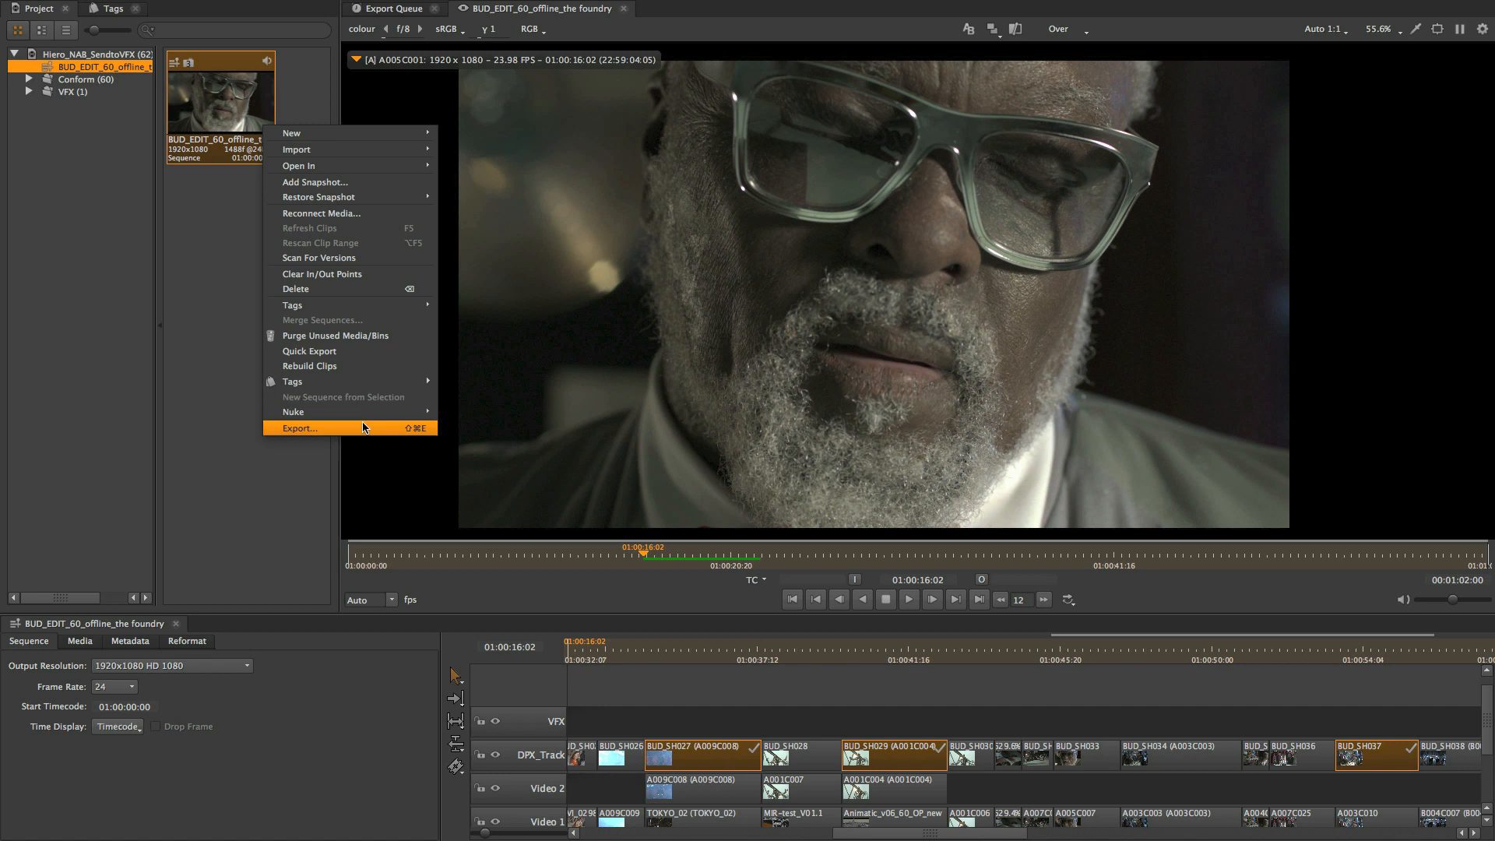
left_click(301, 427)
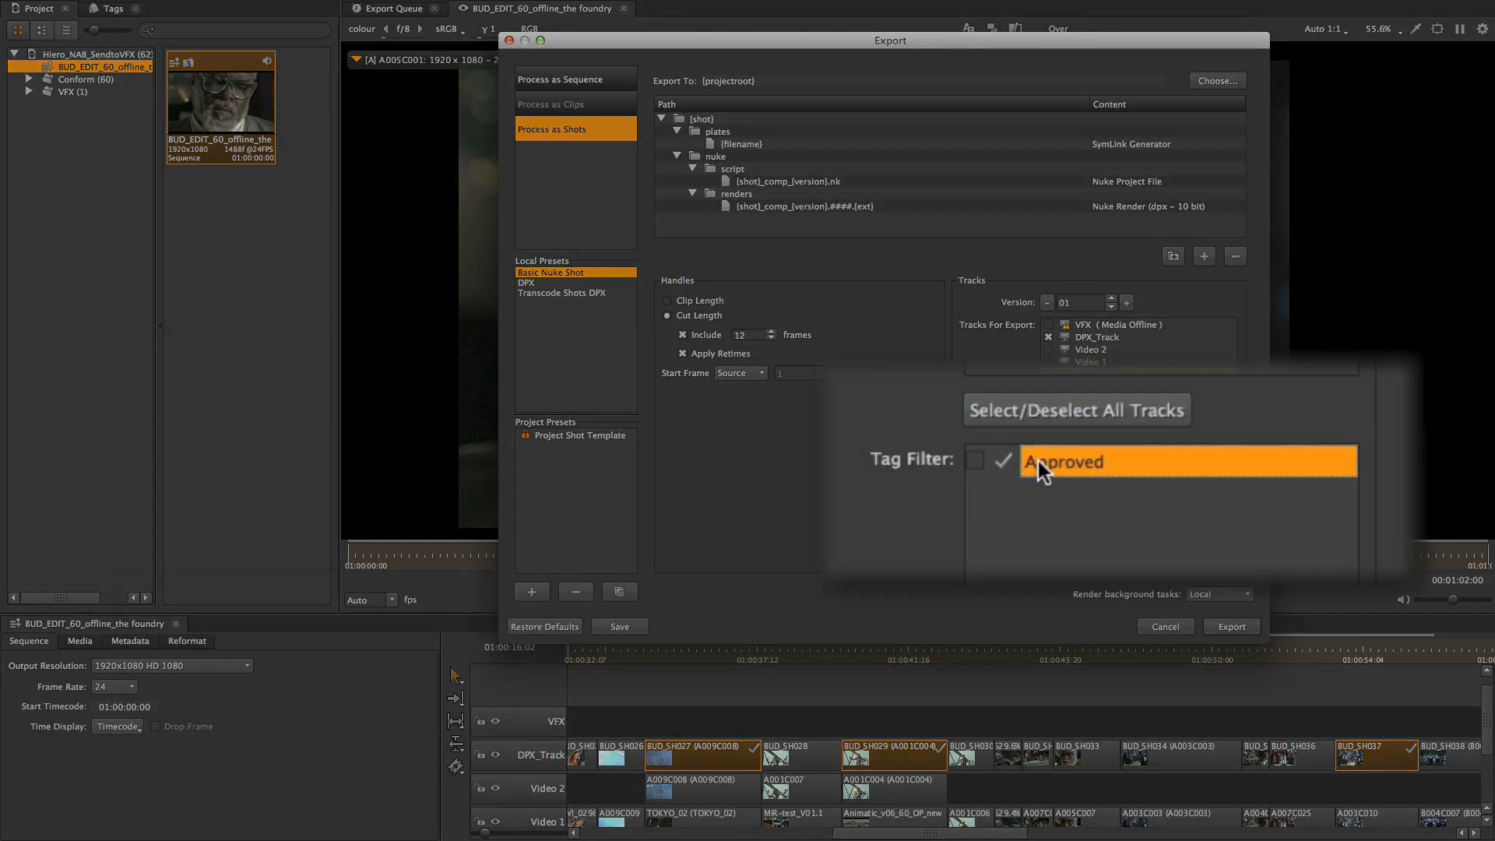
left_click(1164, 626)
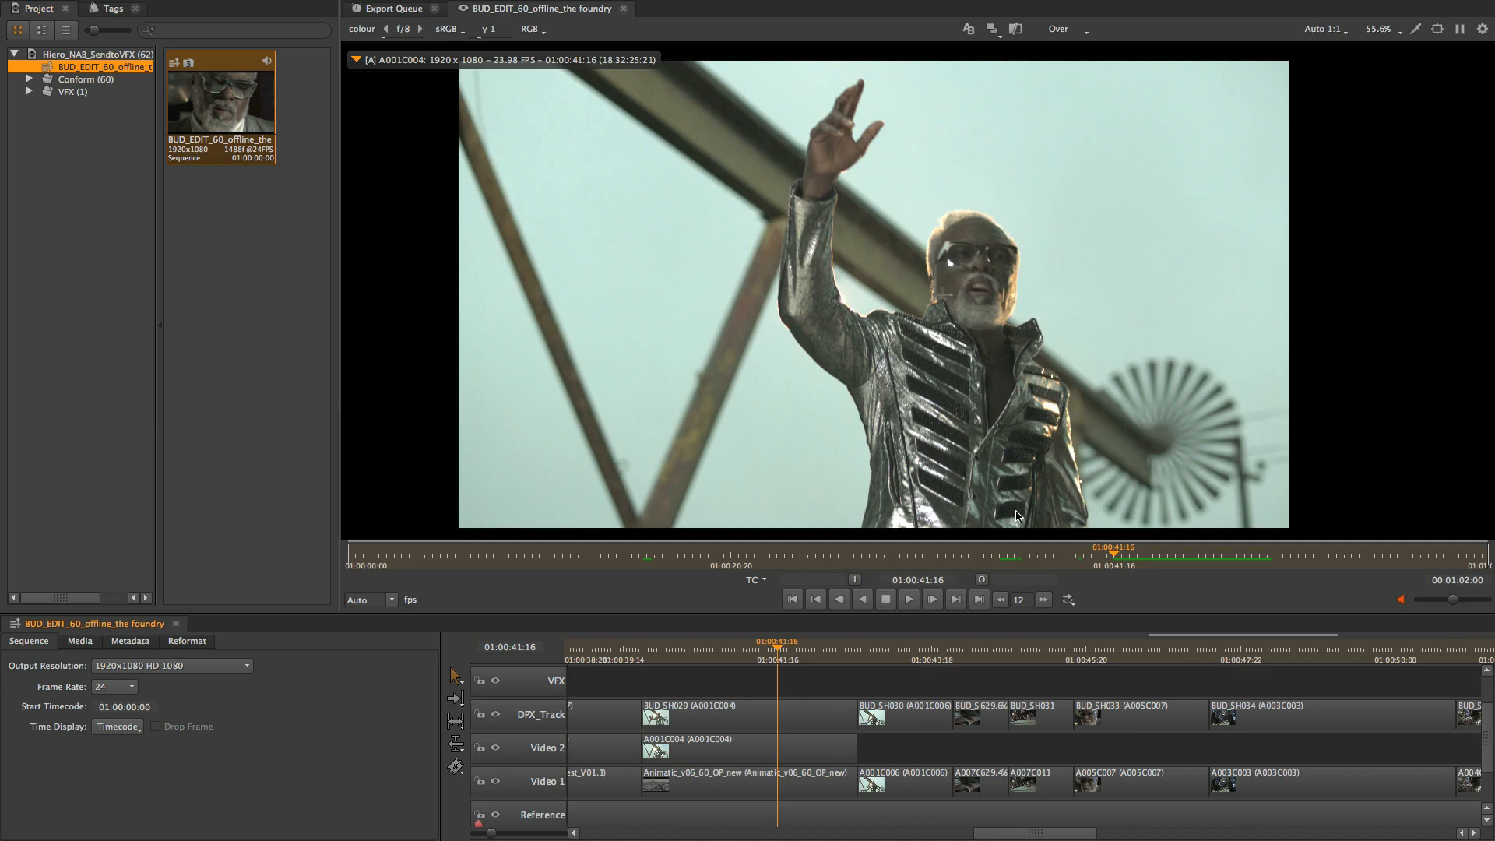
left_click(745, 715)
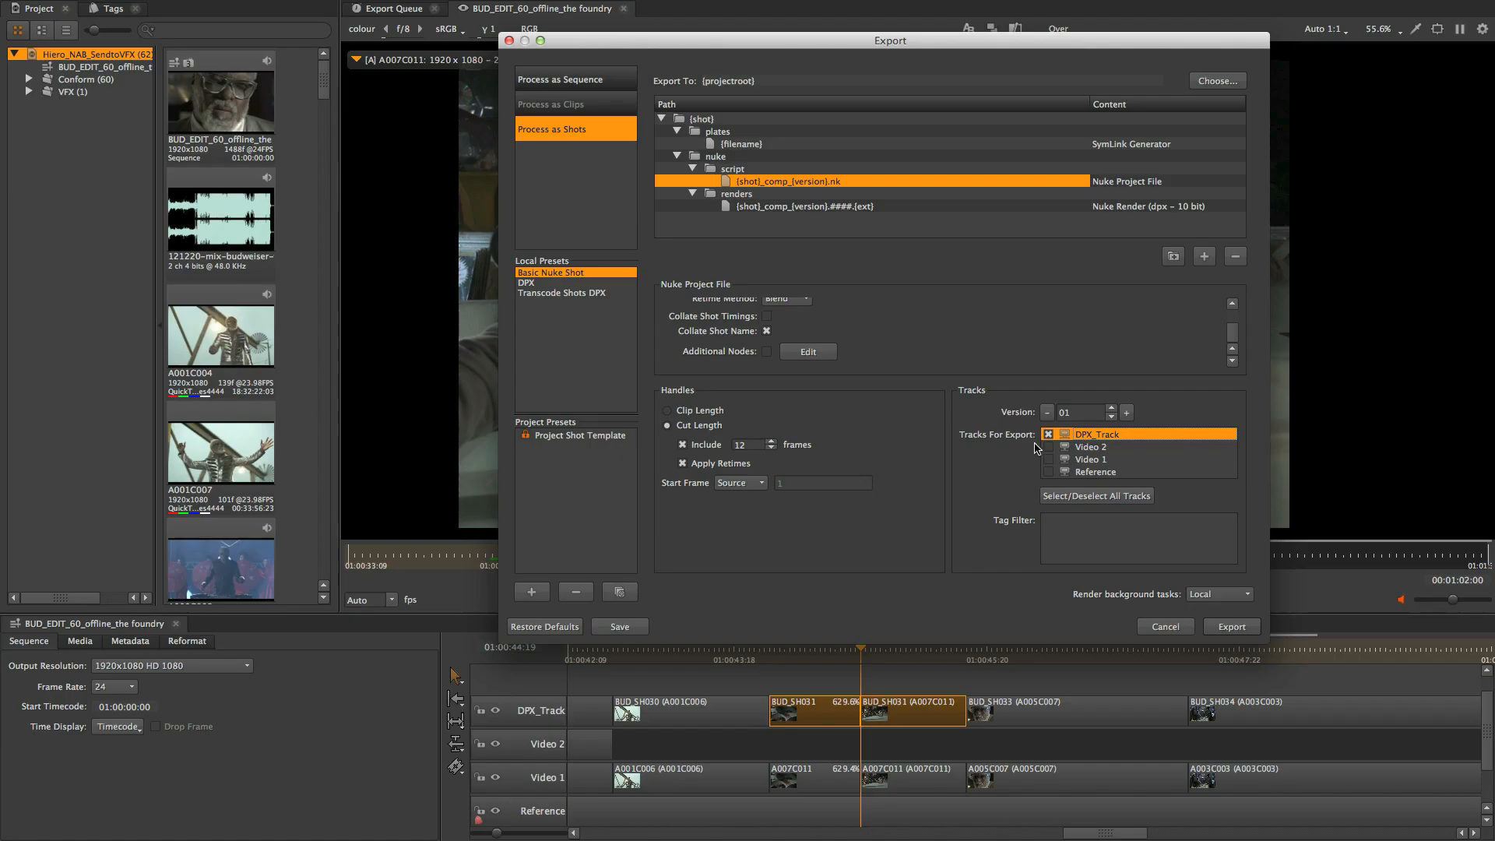
left_click(1230, 626)
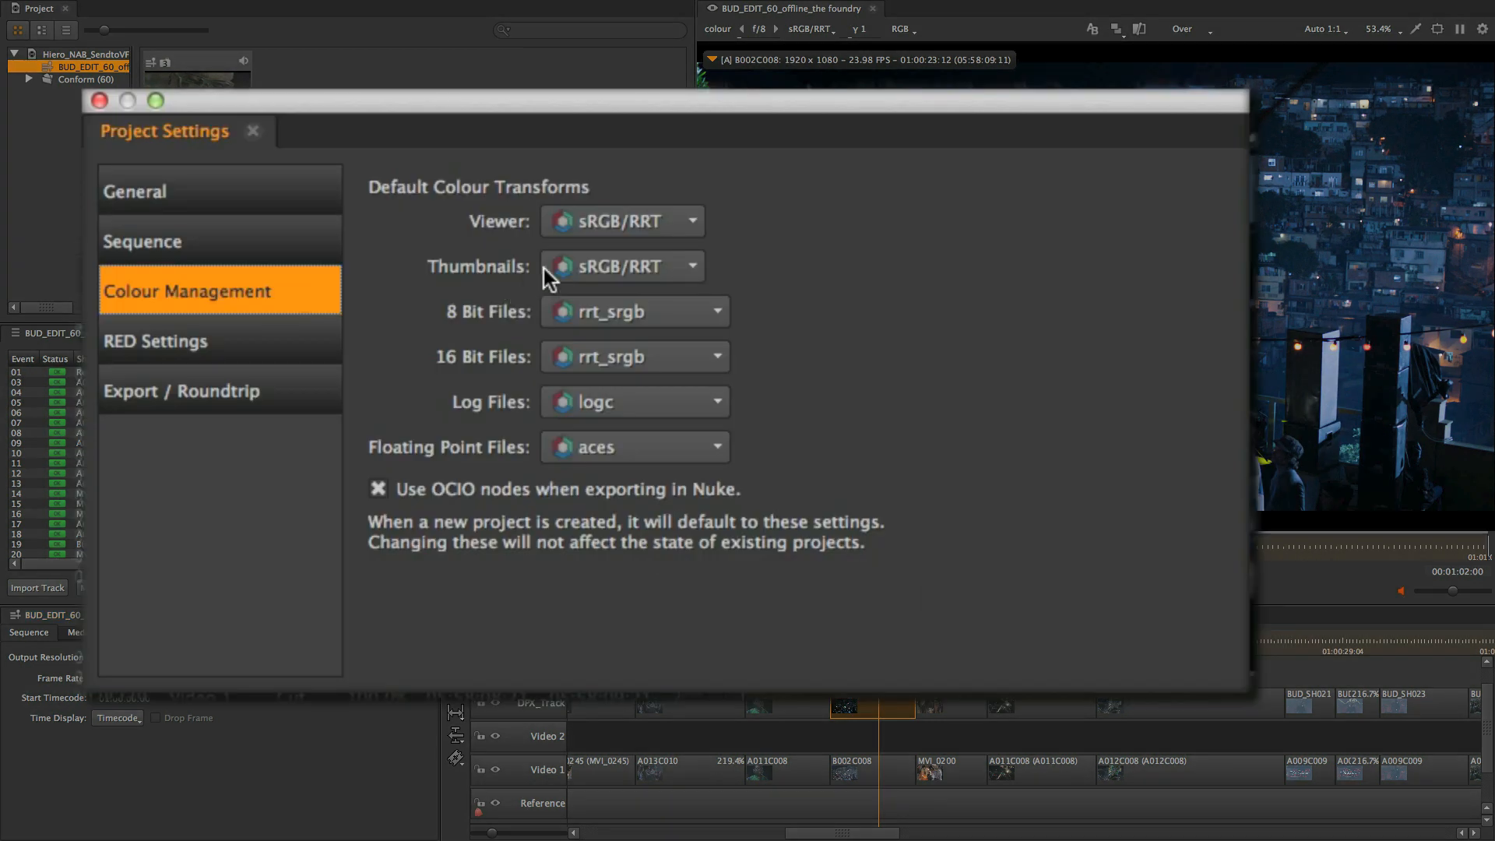
Step: Close the colour settings and load ARRIRAW clip A024C009 with its Media tab decode settings
left_click(377, 487)
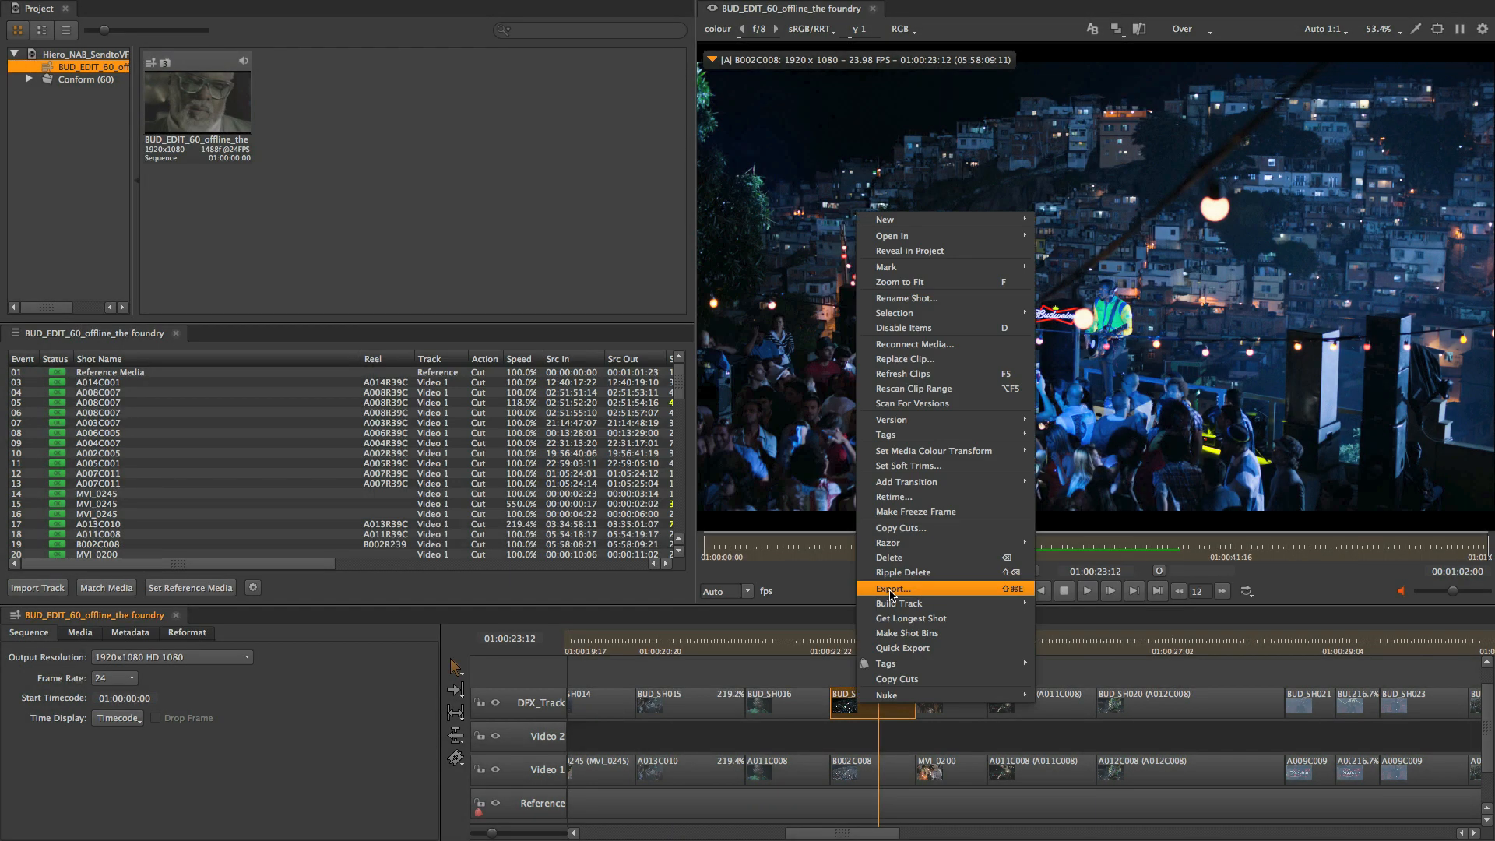
left_click(890, 589)
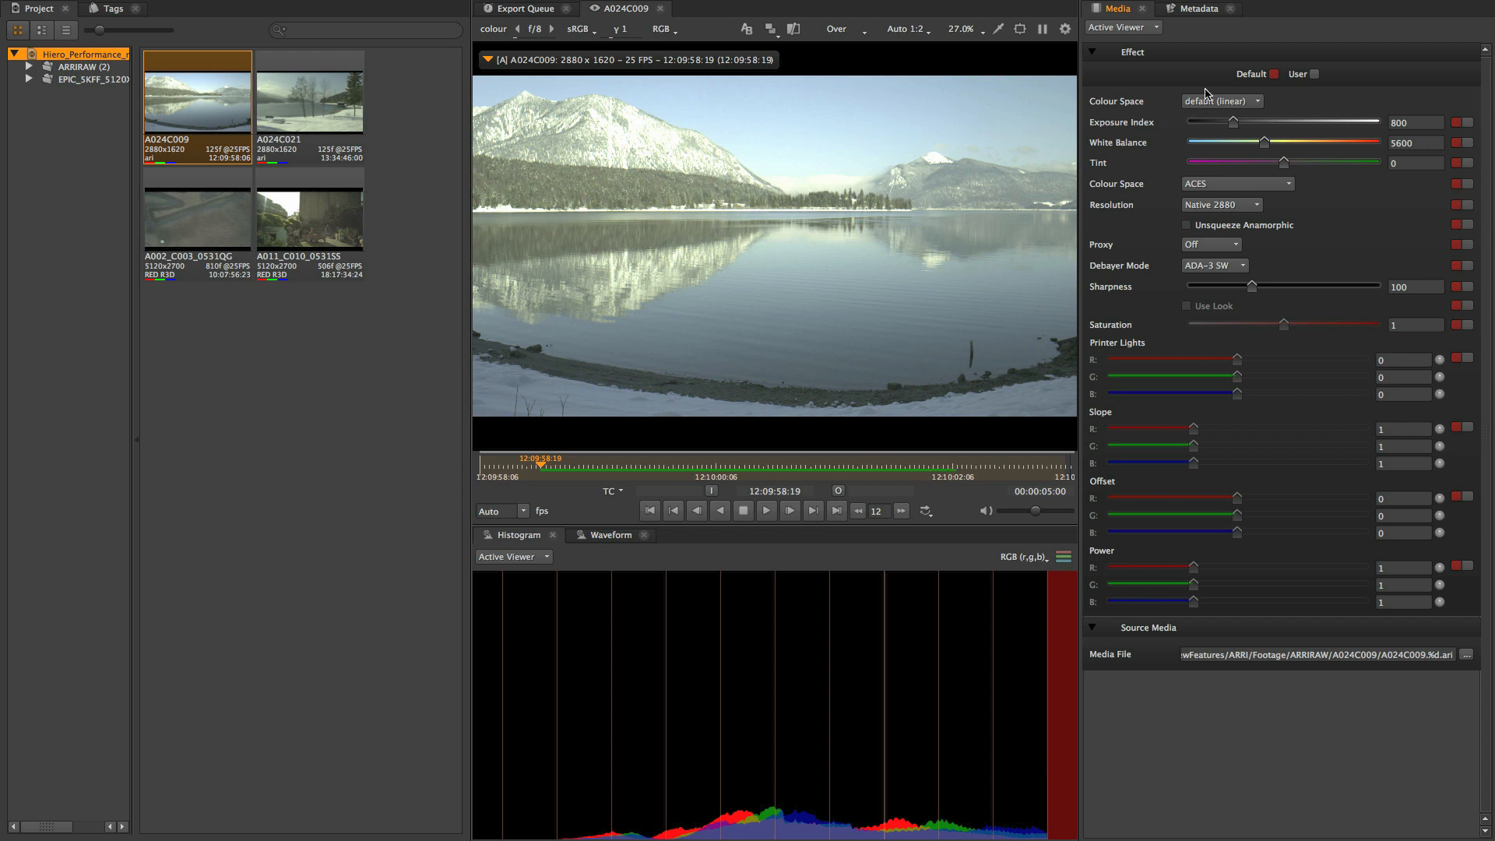
Step: Preview the ARRIRAW clip as rec709, then revert it to default (linear) colour space
left_click(1257, 101)
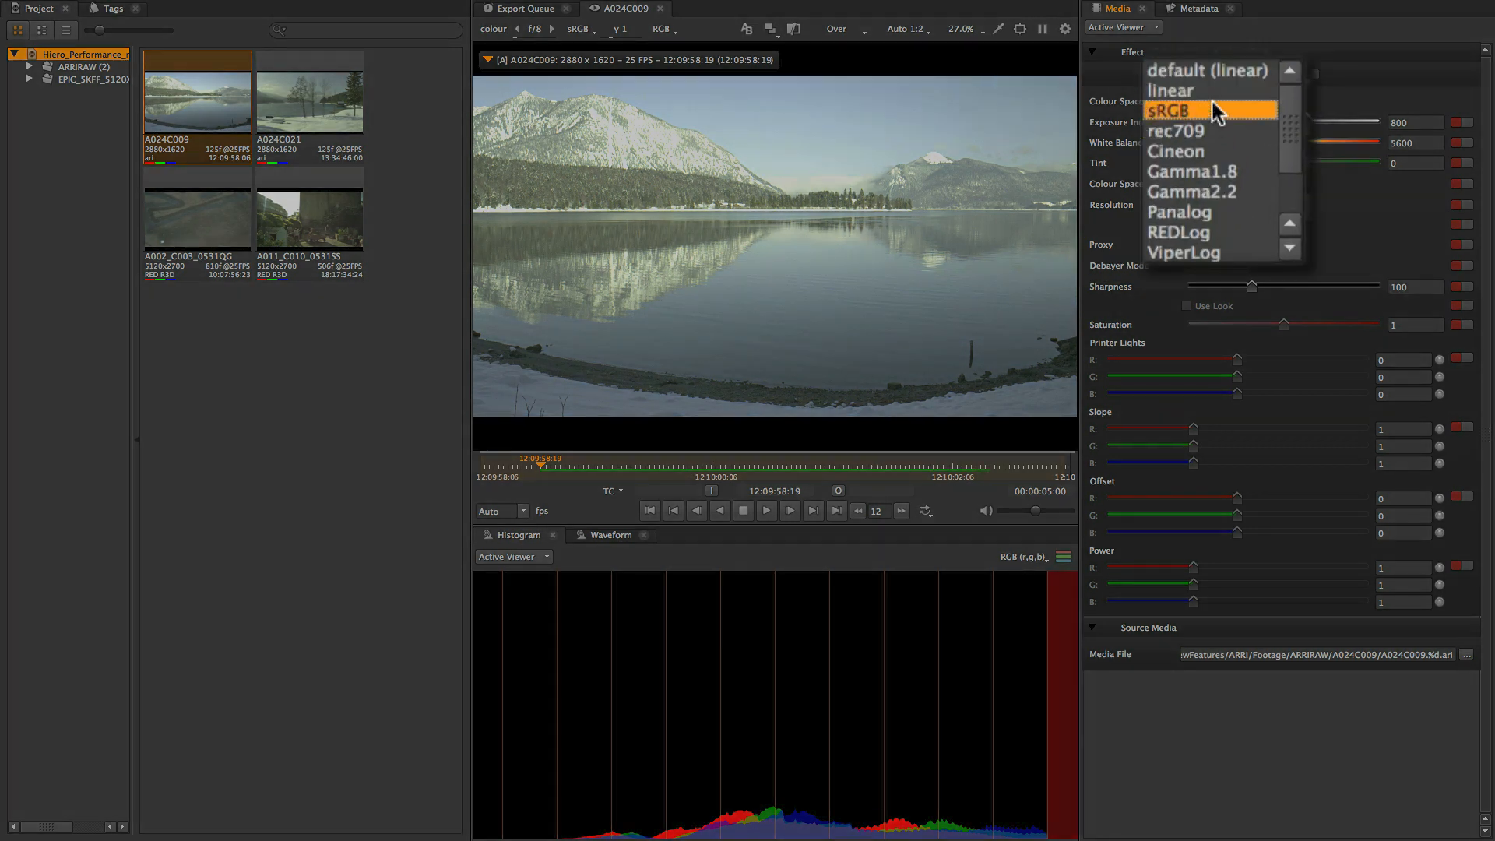
left_click(1177, 131)
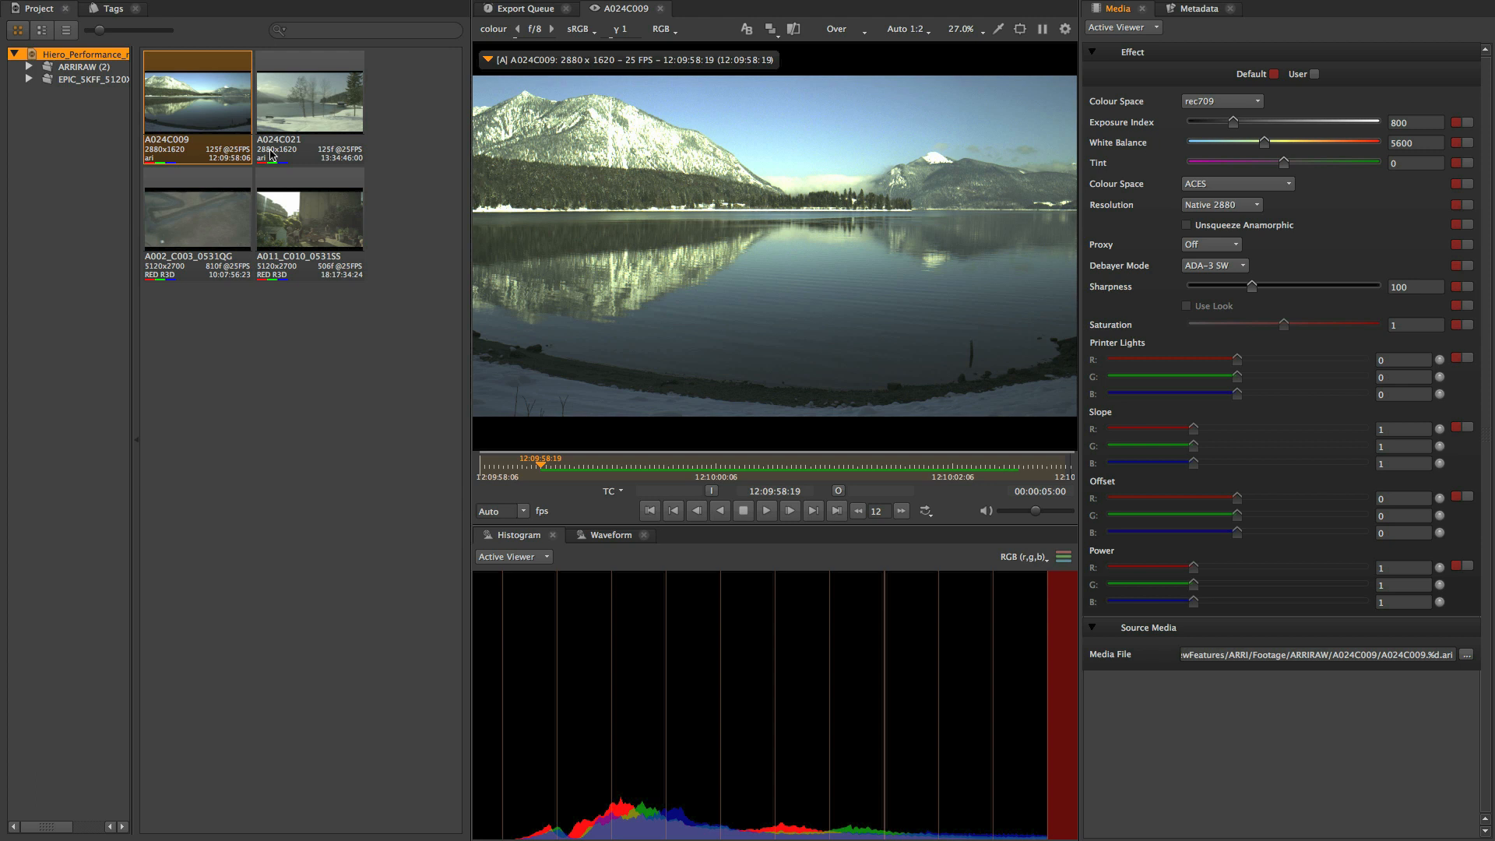
right_click(198, 90)
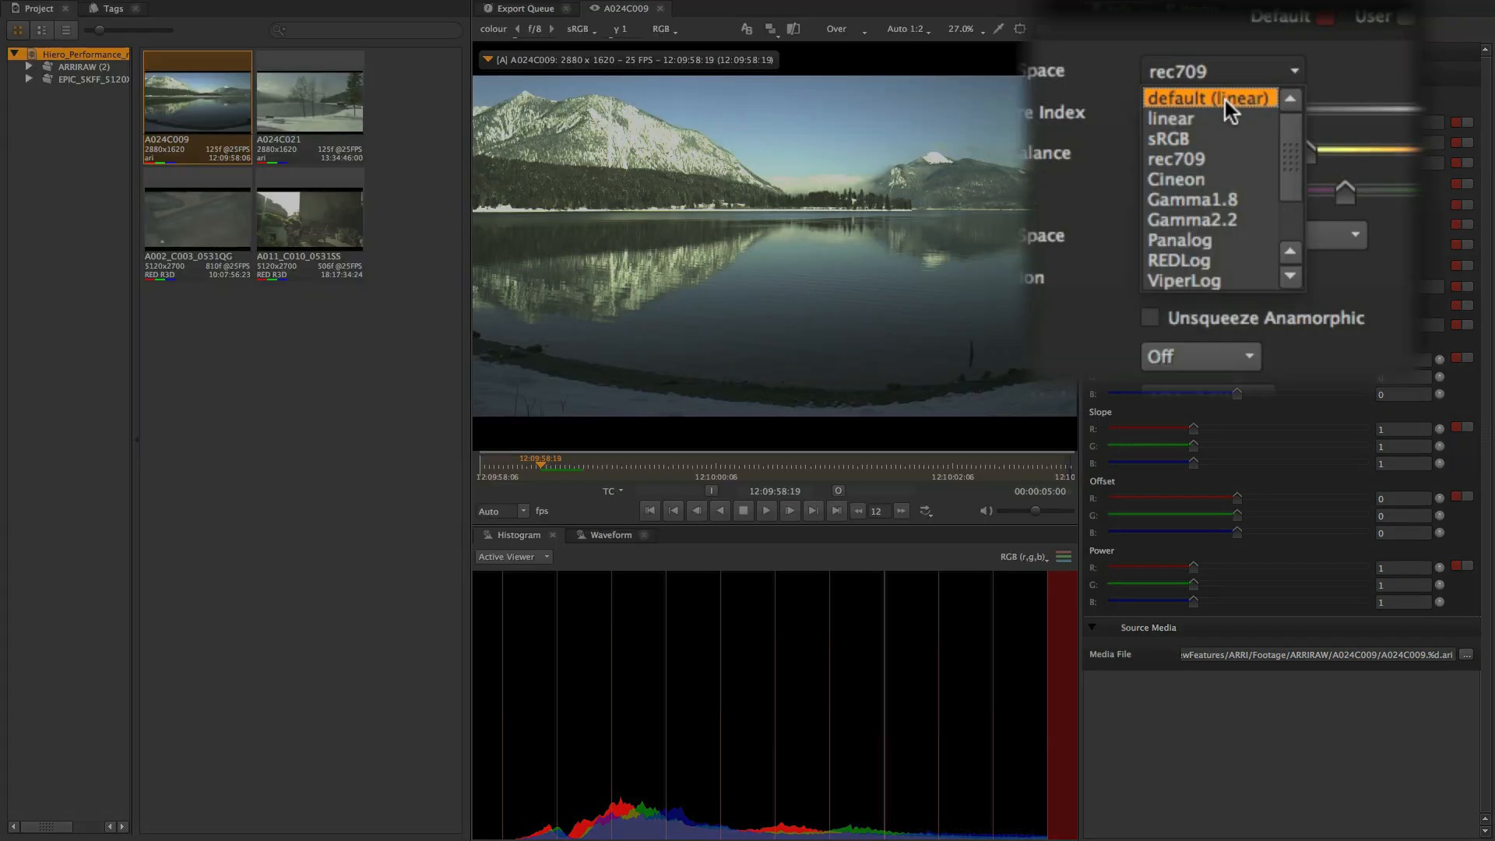
left_click(1209, 98)
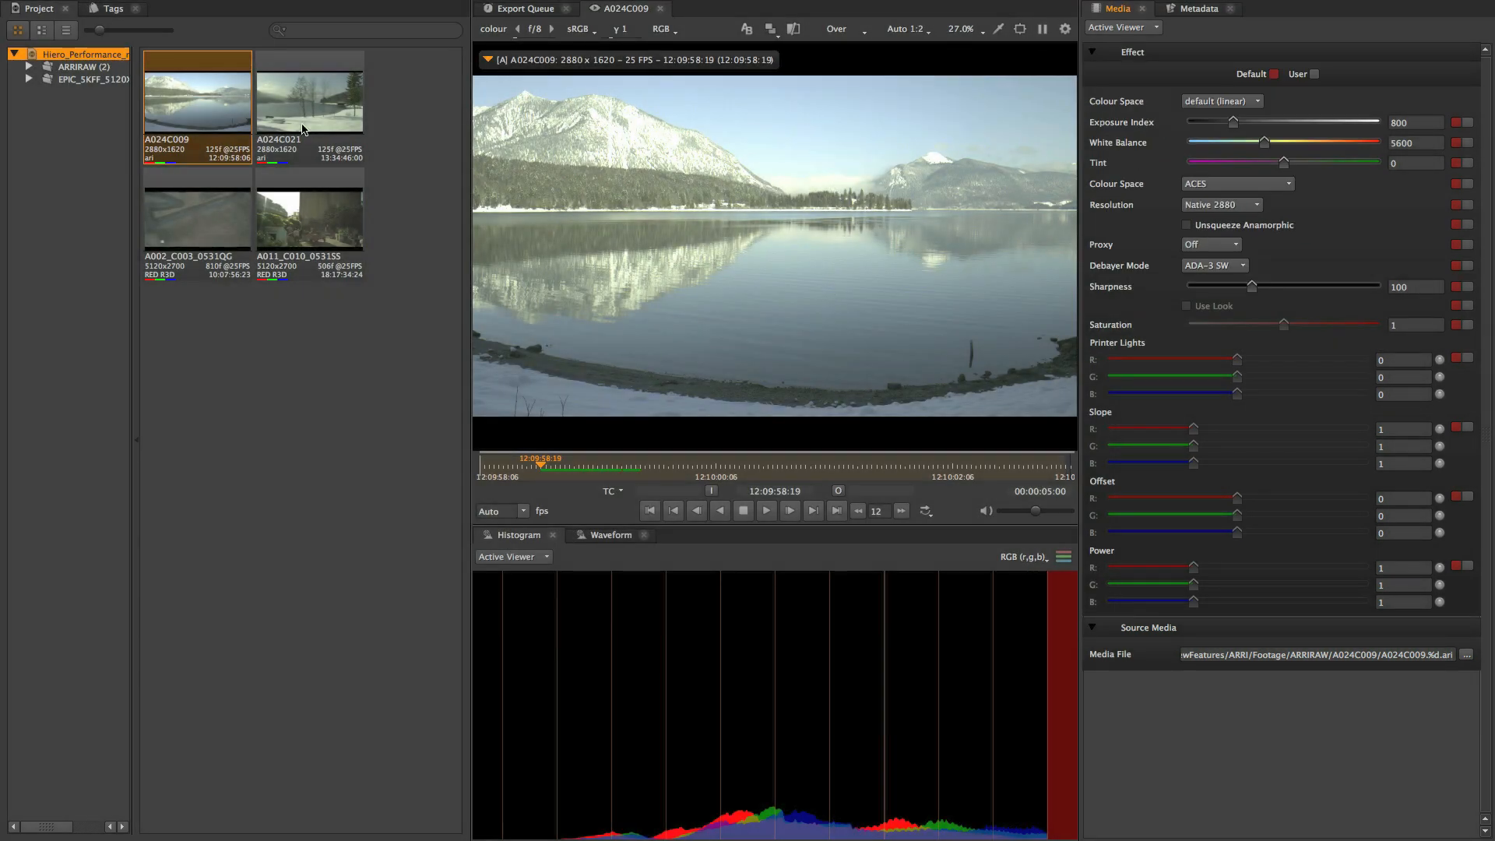
Step: Send the A024C009 clip to Nuke and return to the offline edit sequence
right_click(198, 90)
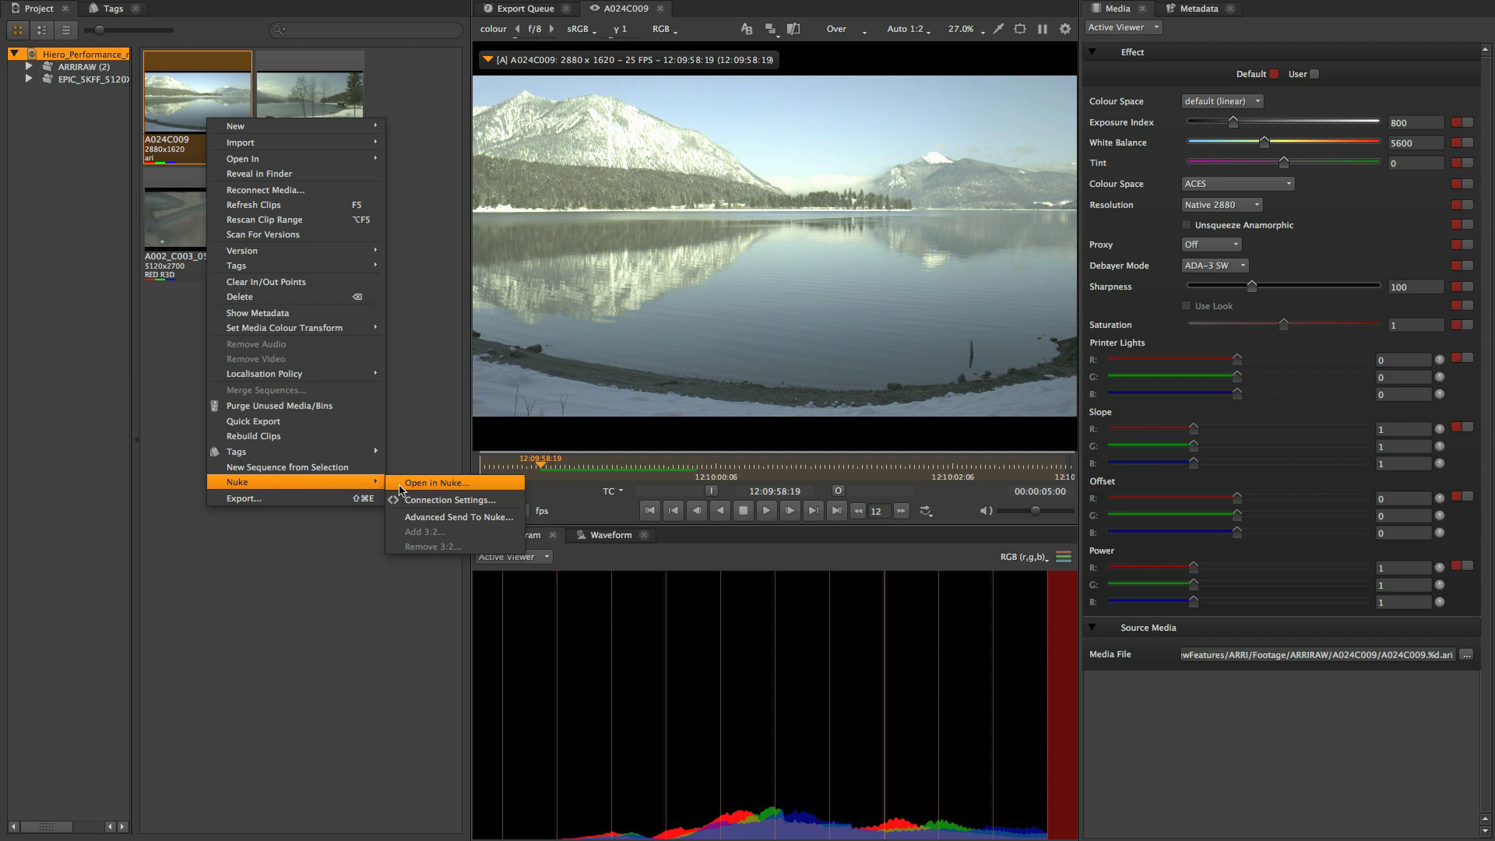
left_click(437, 481)
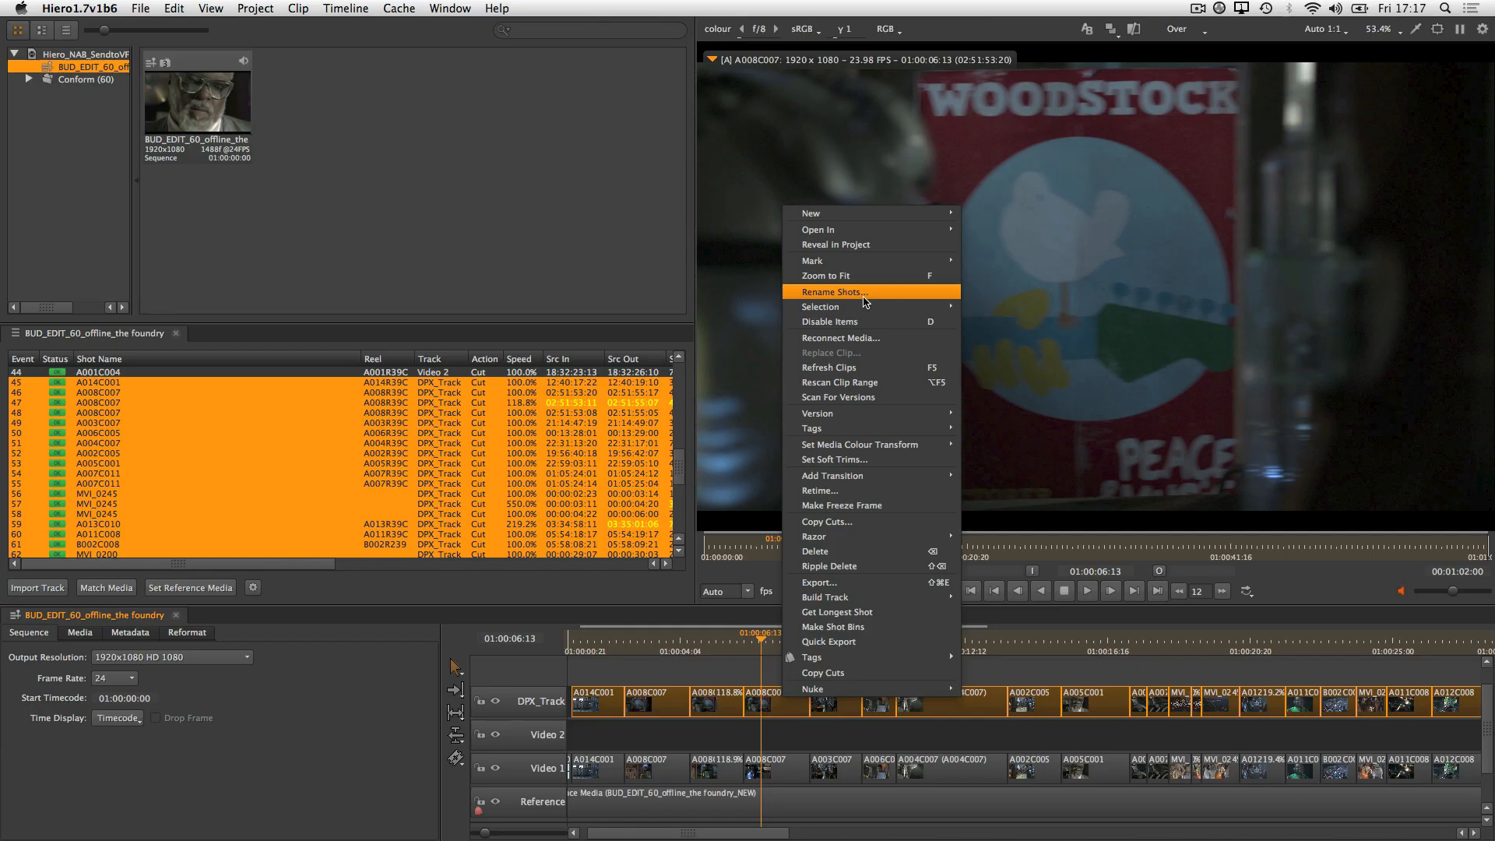
Step: Rename the DPX shots sequentially as BUD_SH with event numbers and show sequence time in frames
left_click(831, 291)
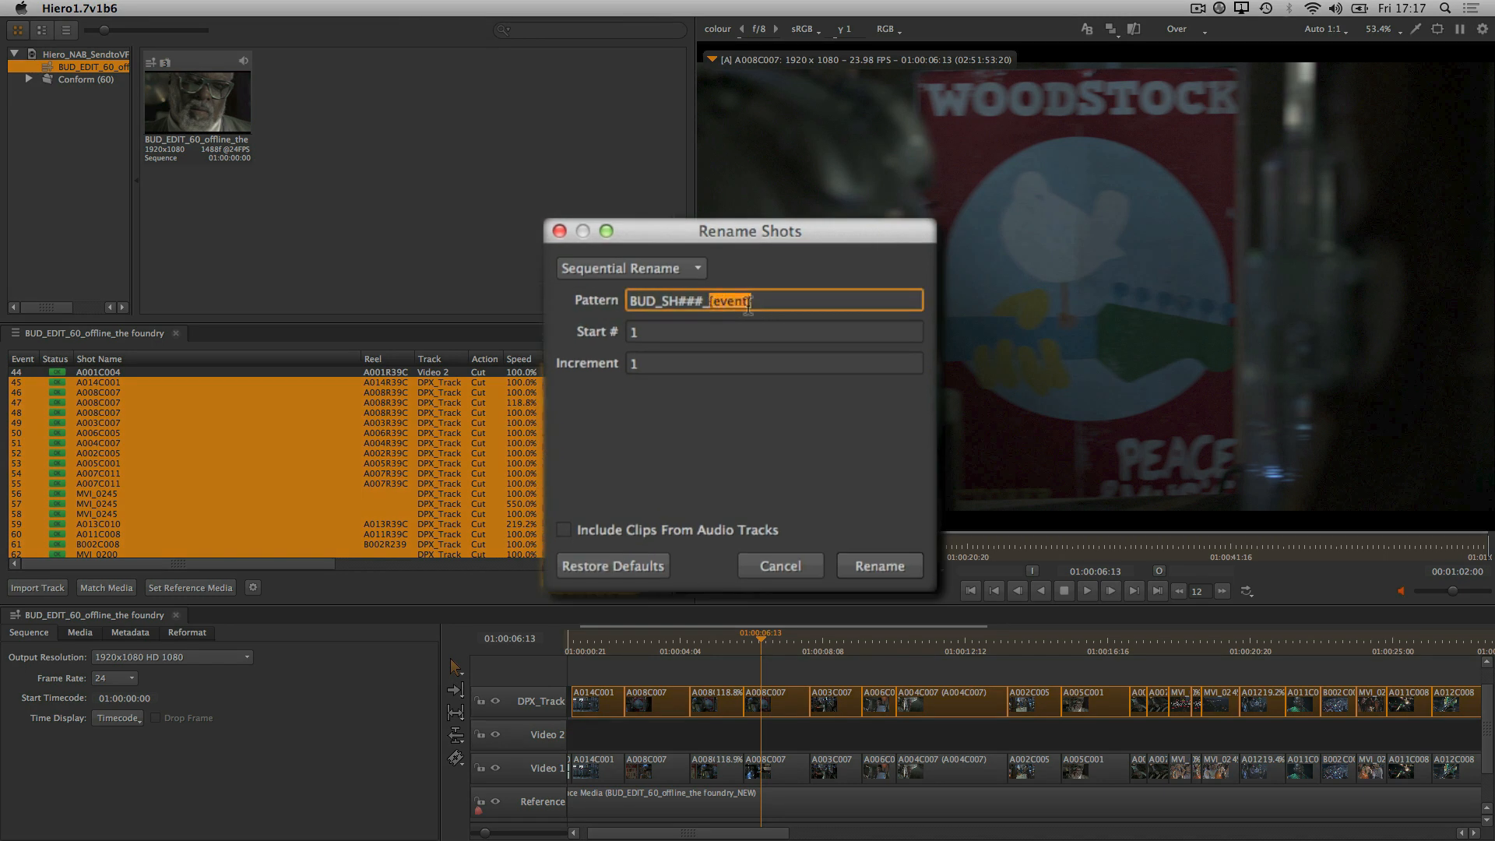
left_click(779, 565)
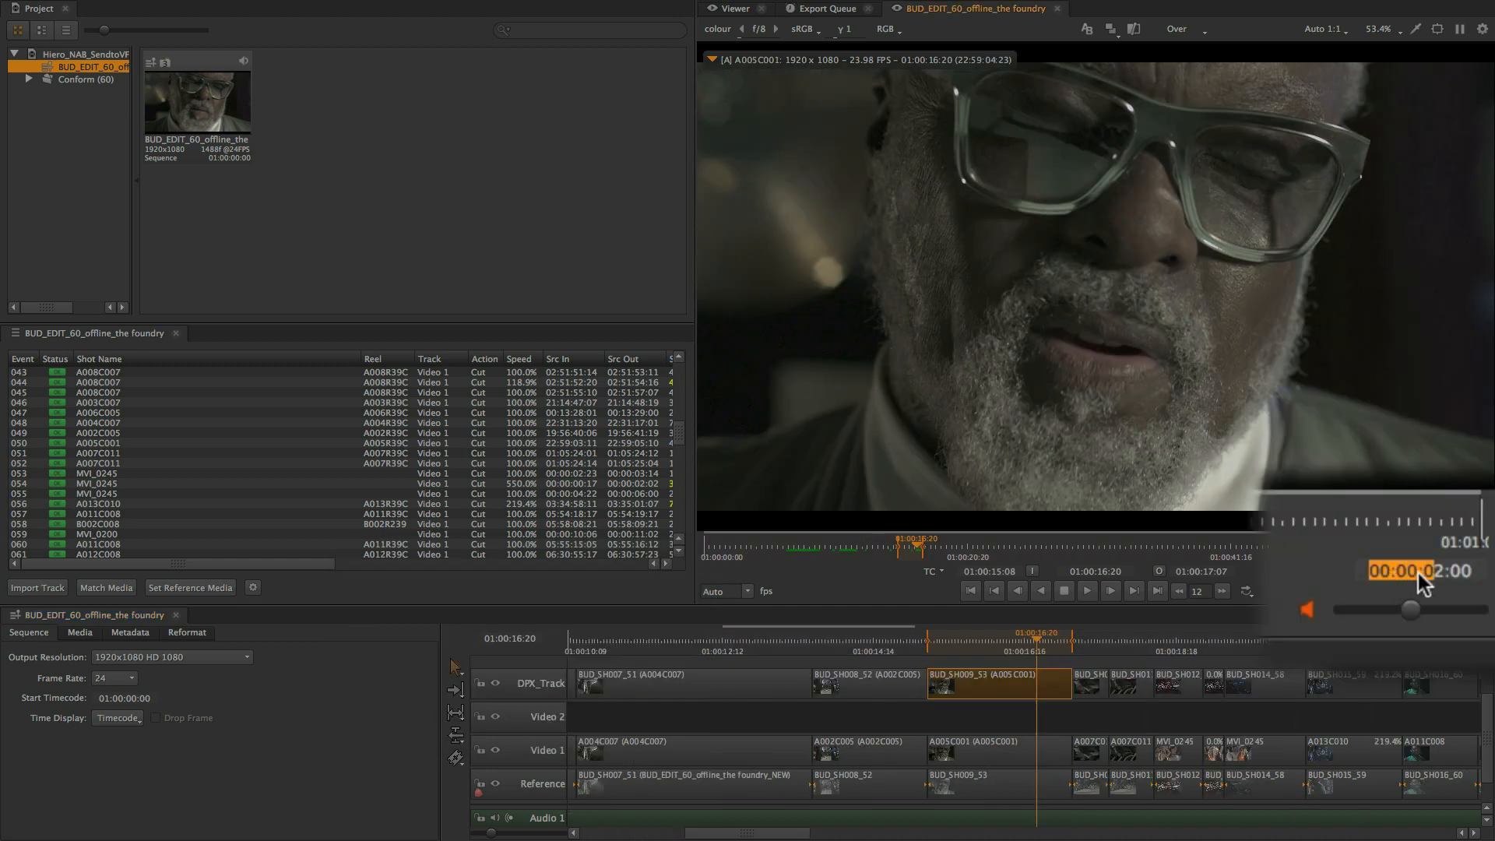
left_click(933, 572)
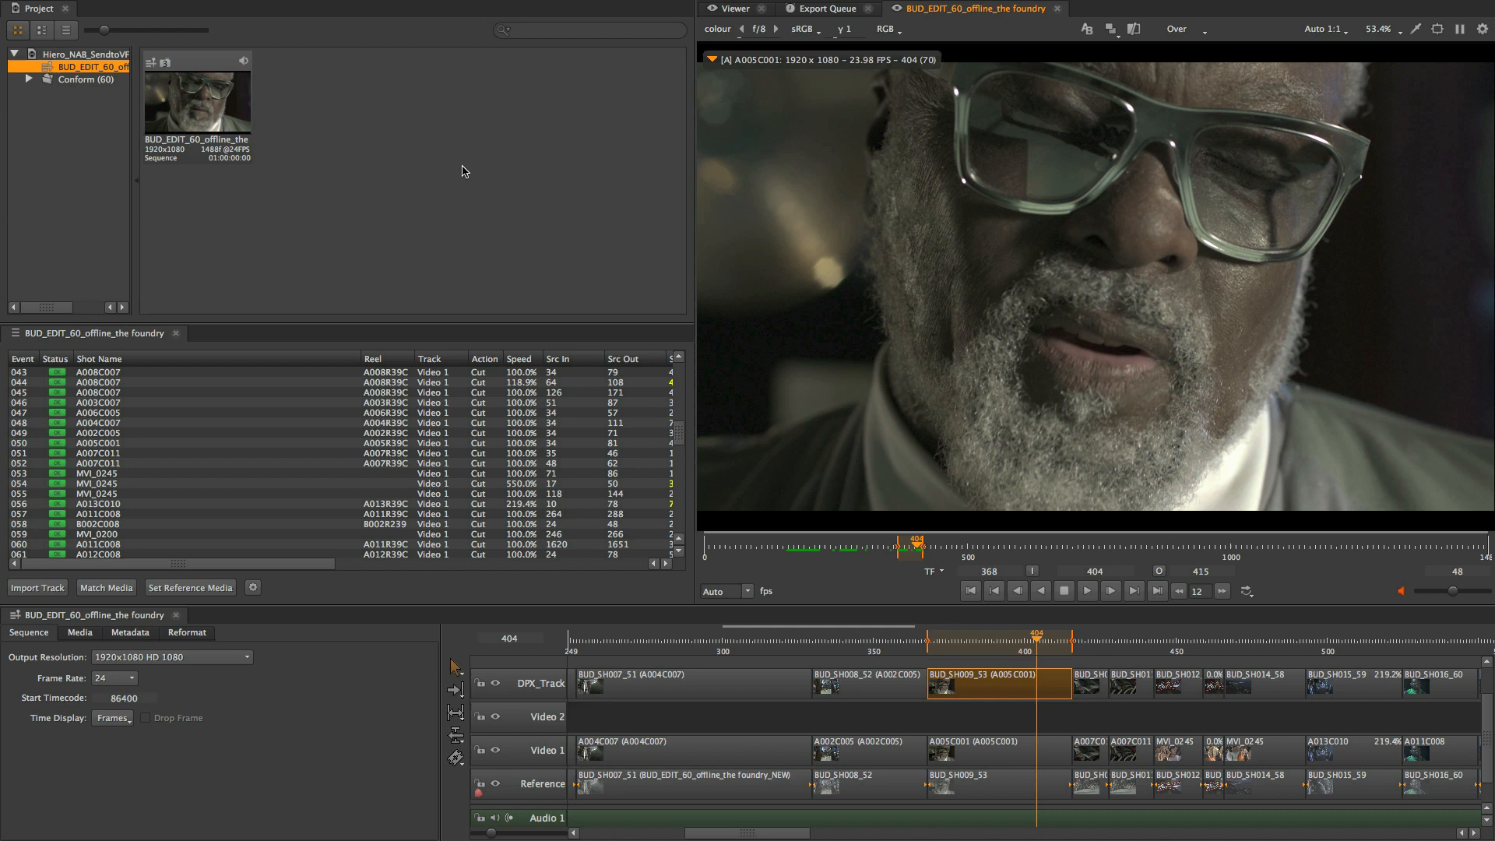
right_click(190, 453)
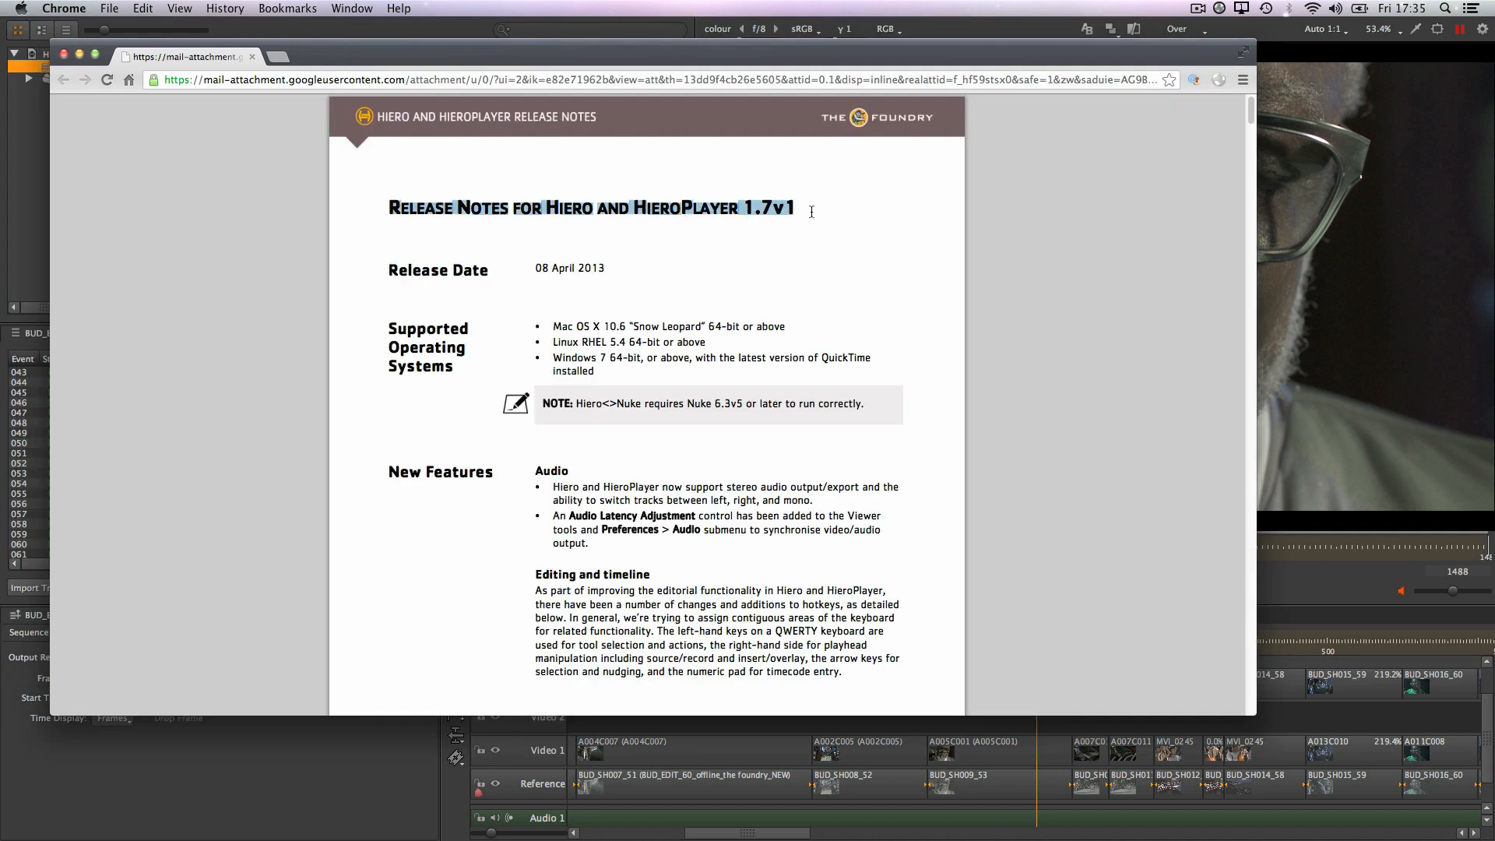
Step: Scroll down the Hiero 1.7v1 release notes PDF to the editing and viewer feature pages
scroll("down", 3)
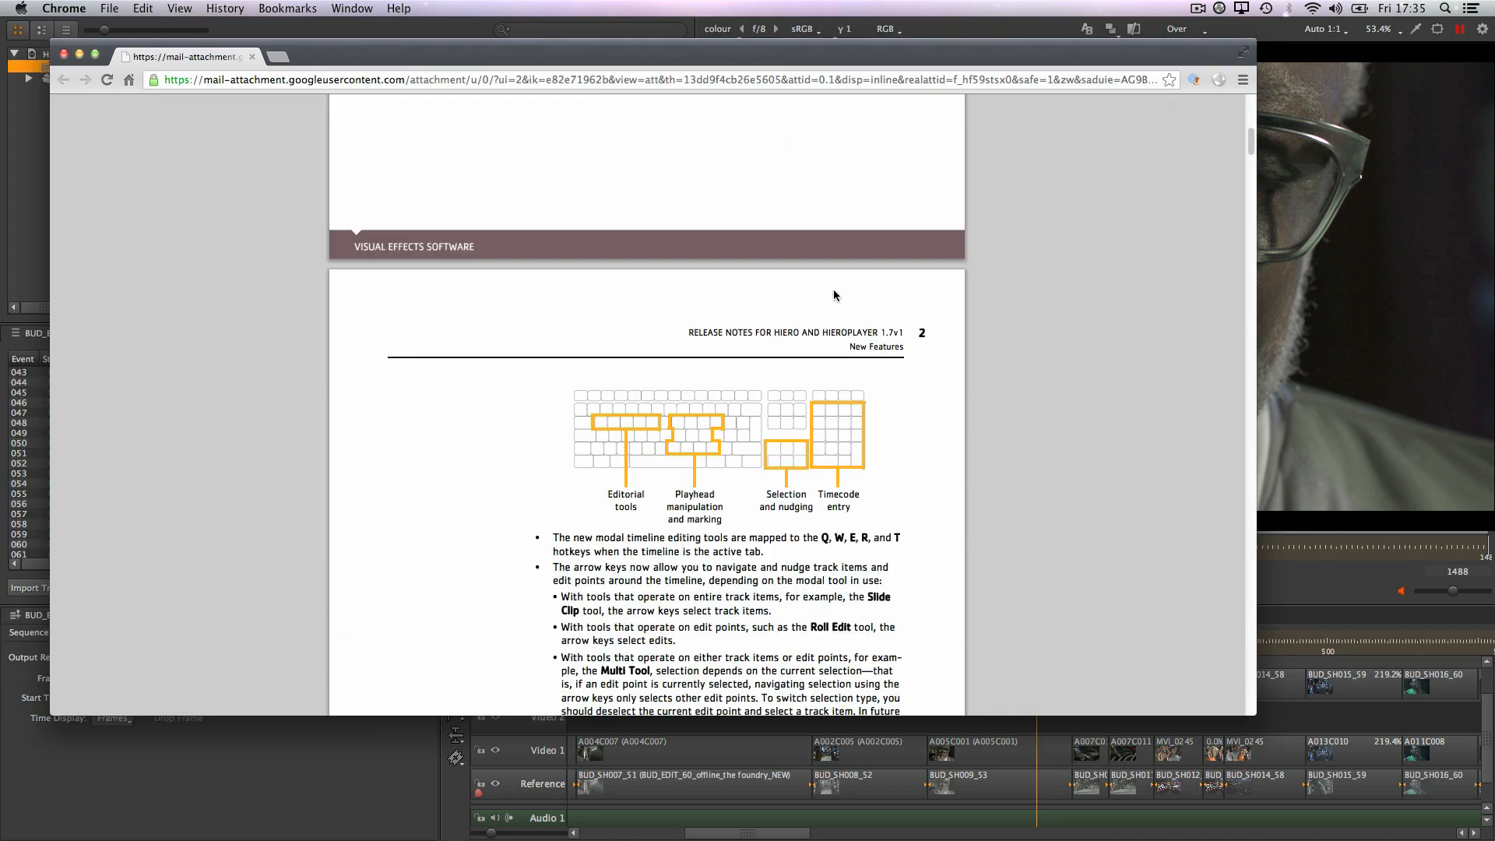
scroll("down", 3)
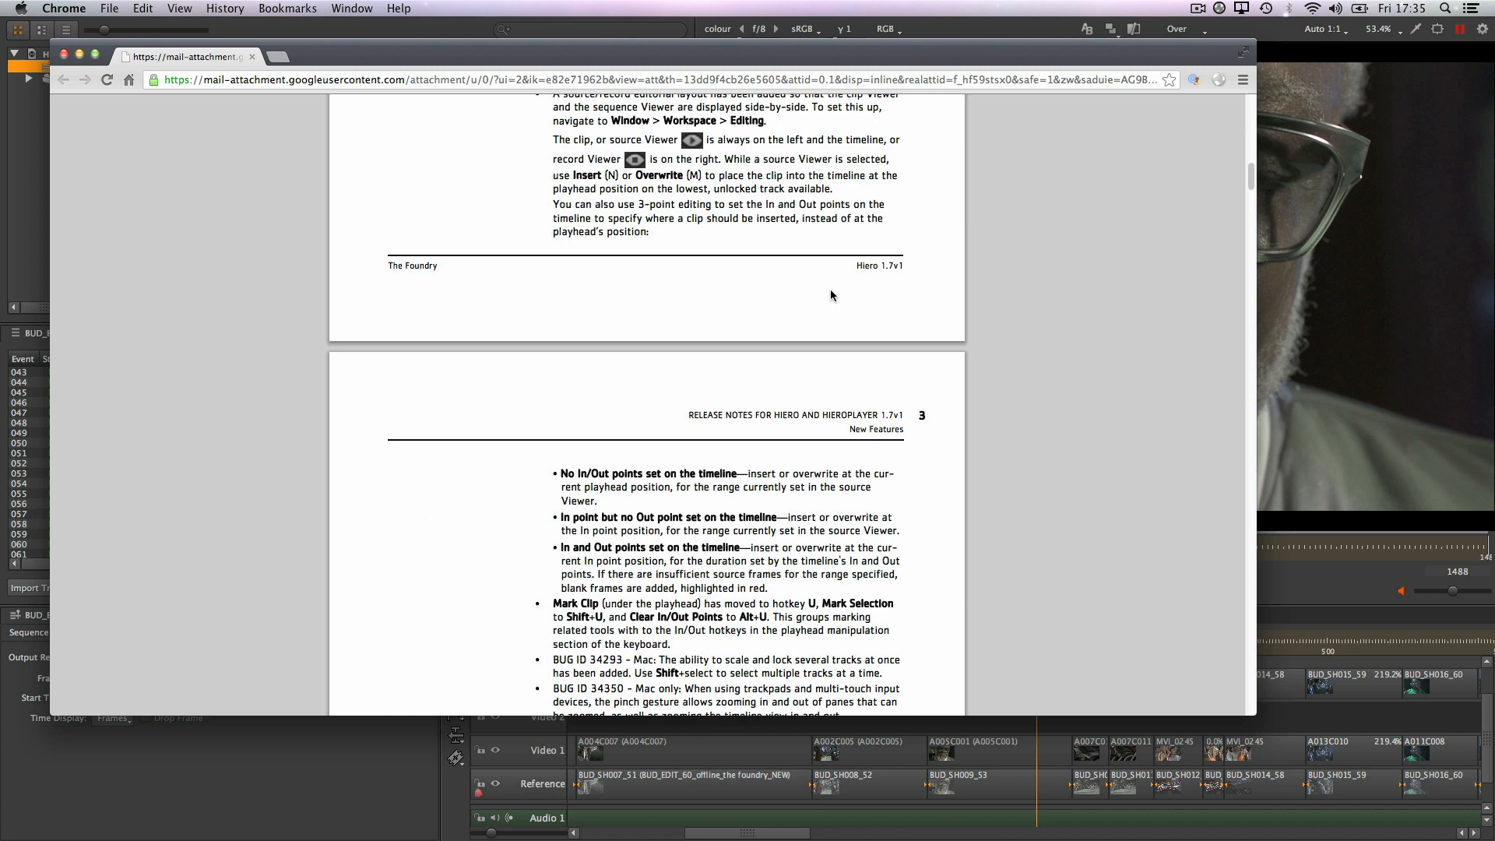
scroll("down", 3)
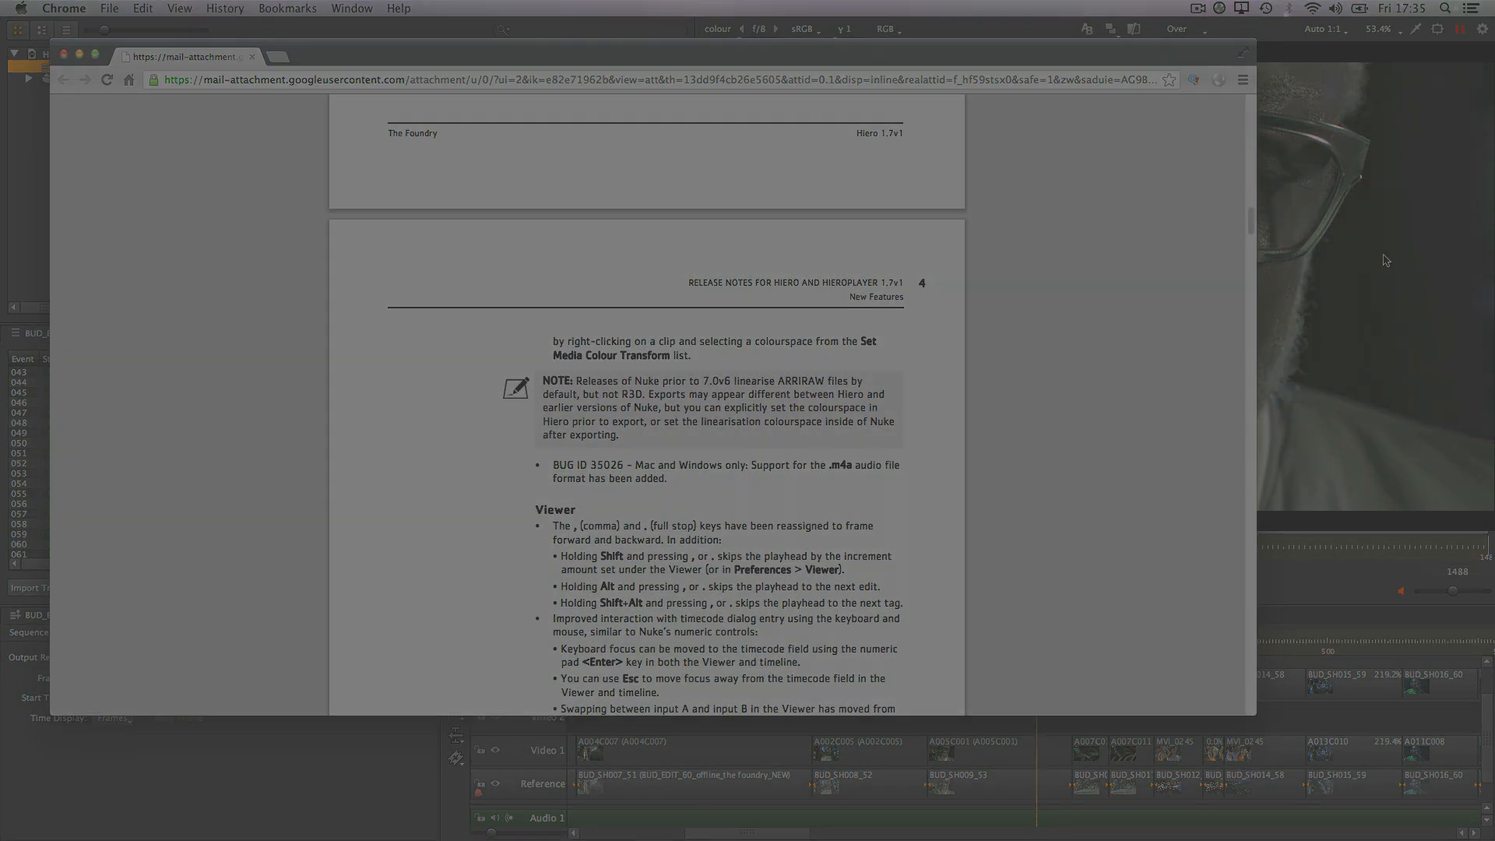